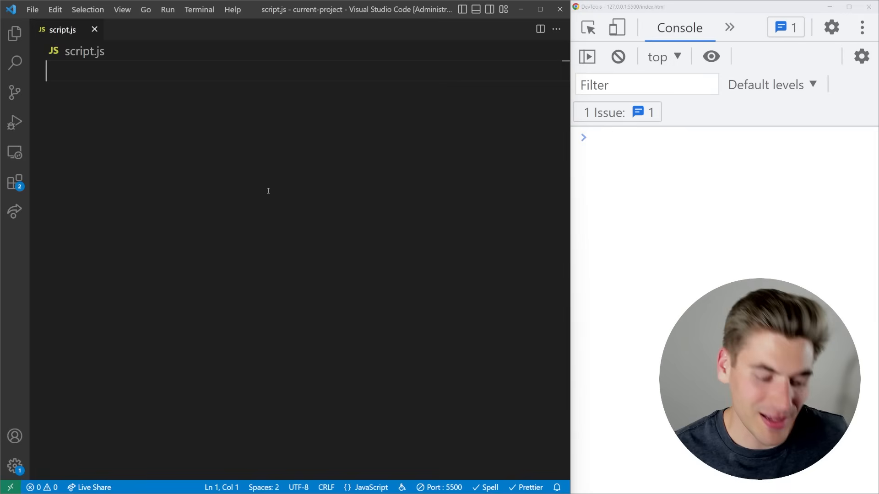
Type console.log("Hi") followed by the comment line // zsdfsdfsdf
type("console.log(")
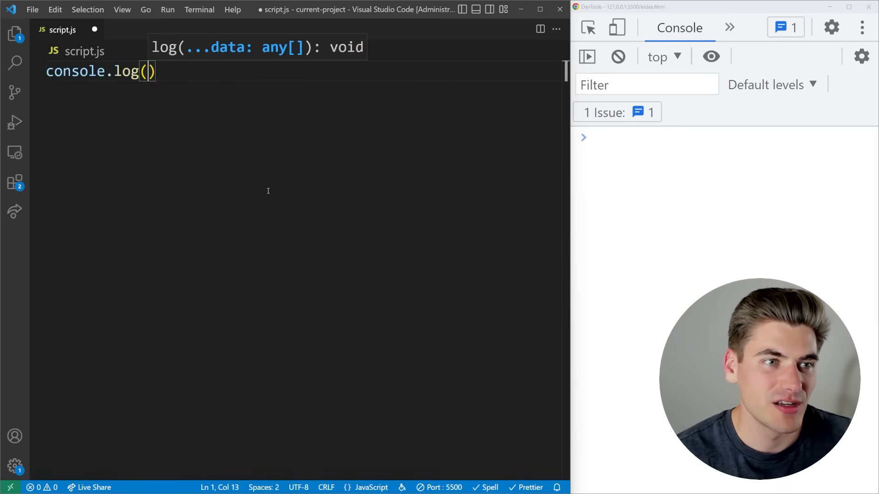
type("\"Hi\"")
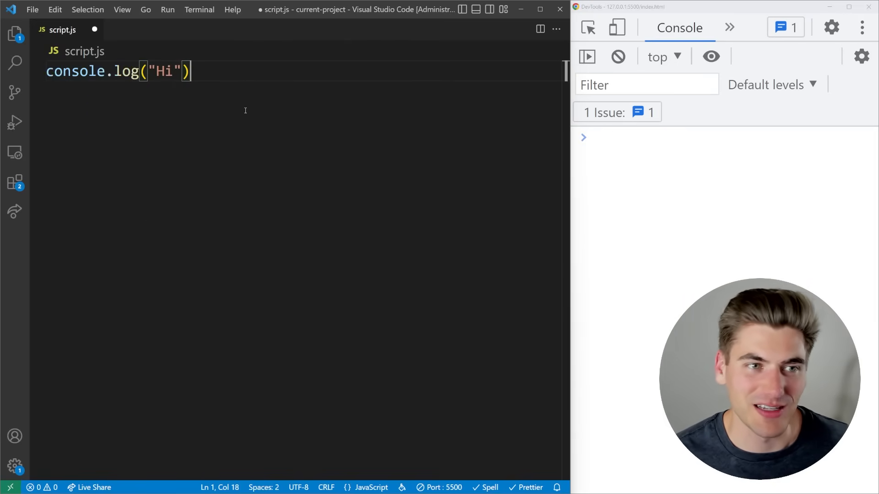
type("// zsdfsdfsdf")
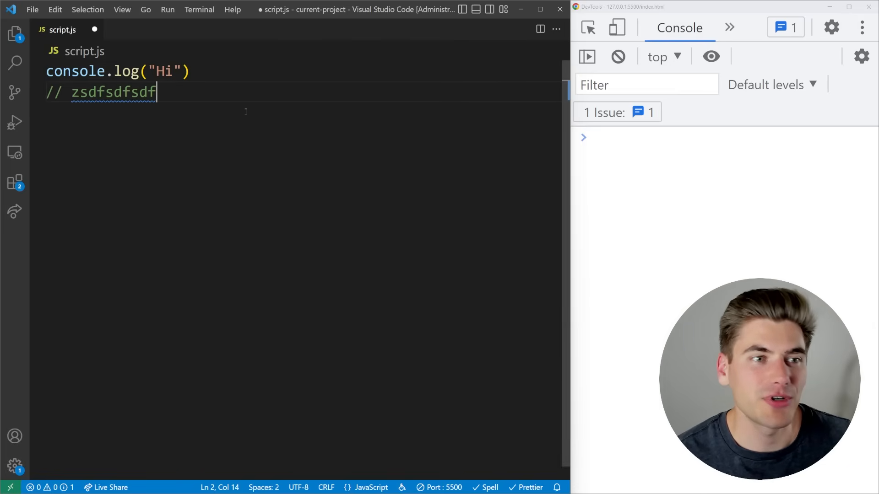
type("console.log(\"Hi")
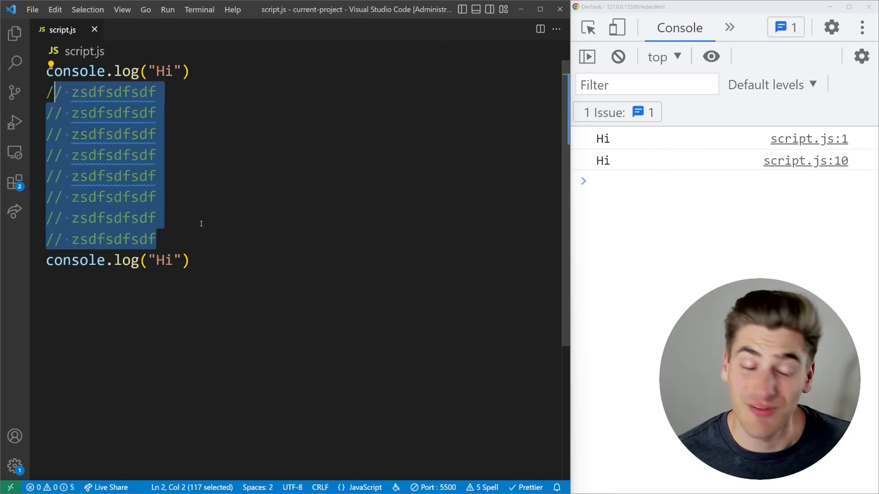
Change both duplicated log strings to "Hello 2" using multiple cursors
left_click(157, 218)
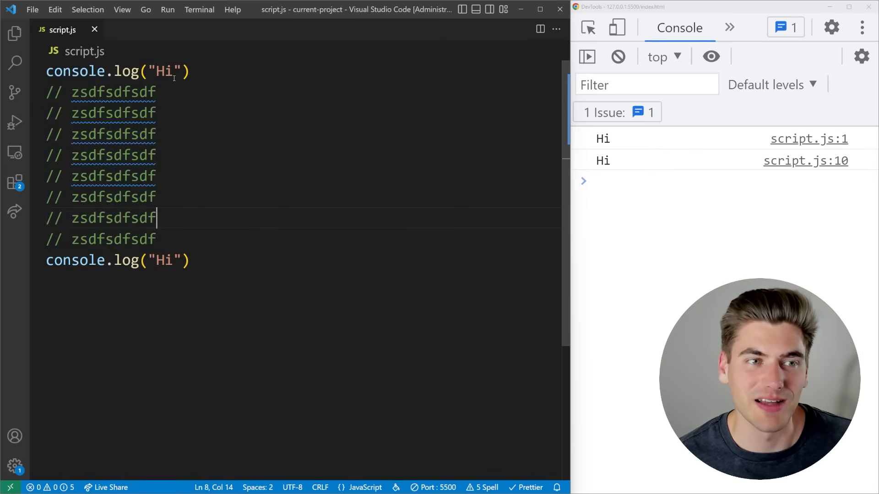
type("Hello")
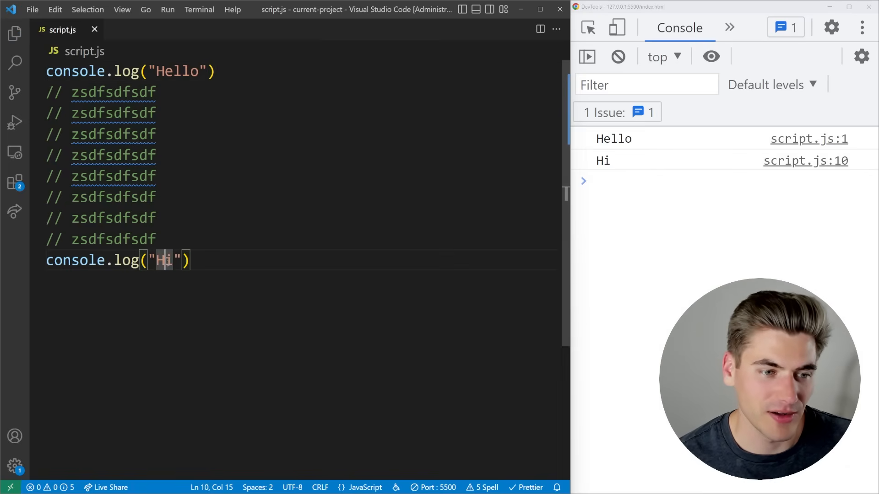
type("Hello")
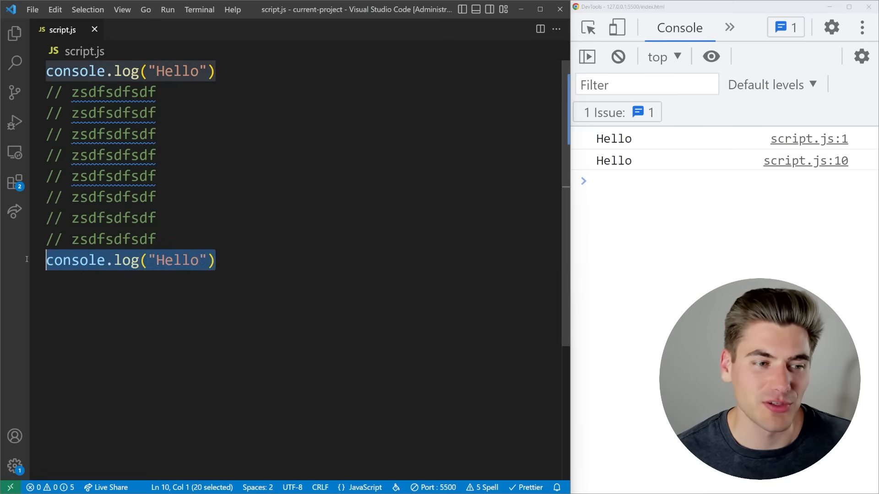
mouse_move(319, 283)
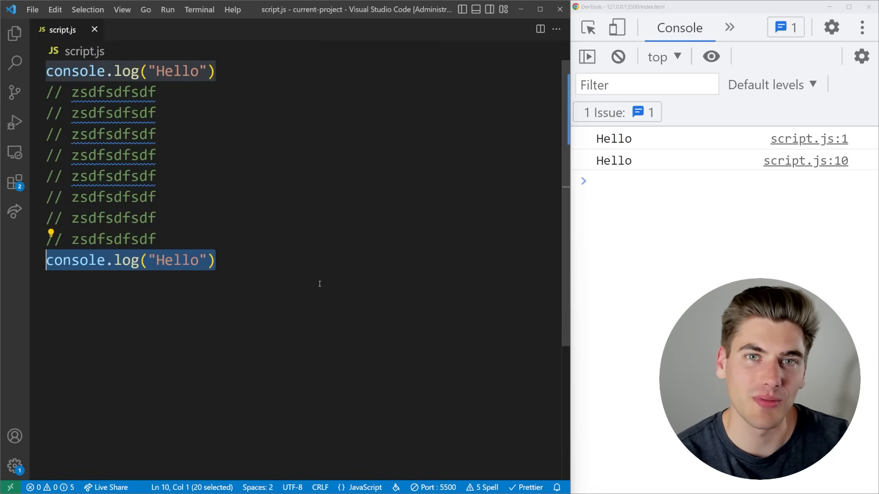
mouse_move(169, 97)
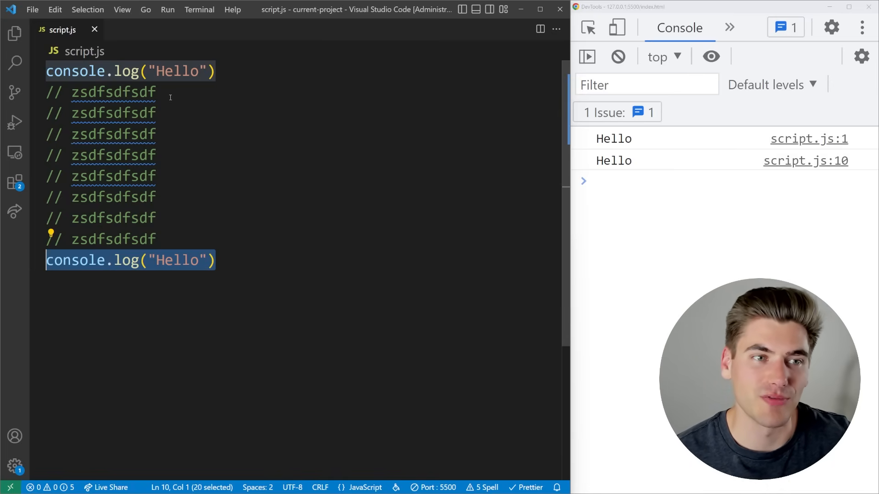
type("2")
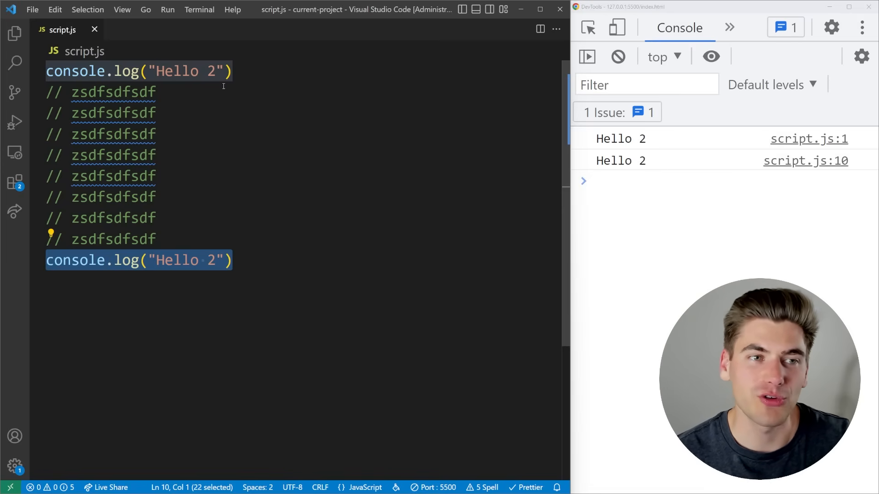
Replace the whole script with a function sayHi() declaration
key("ctrl+a")
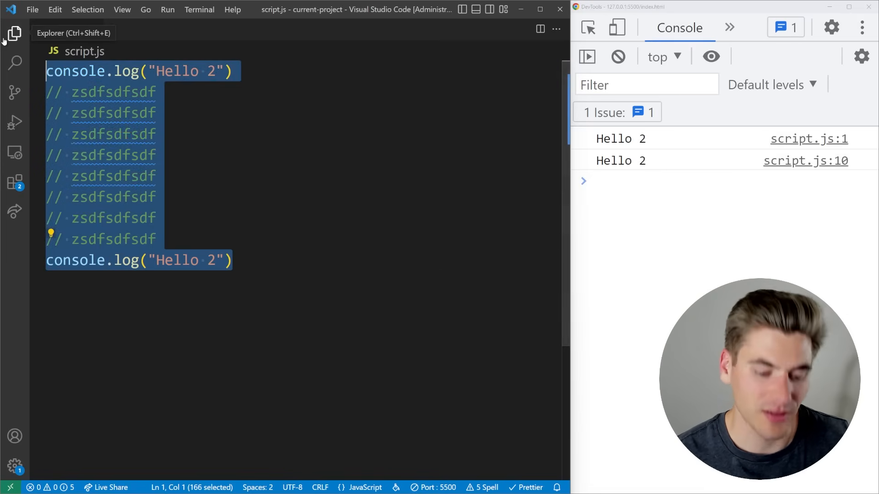
type("func")
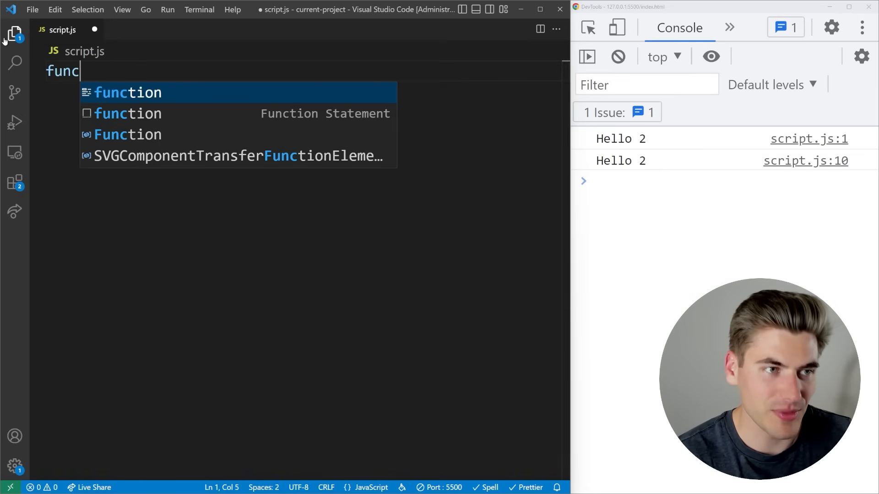
type("tion")
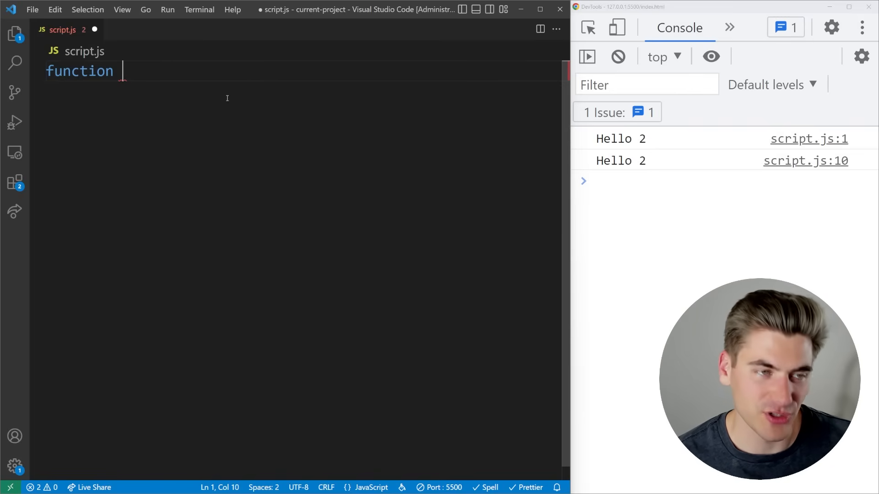
type("sayHi")
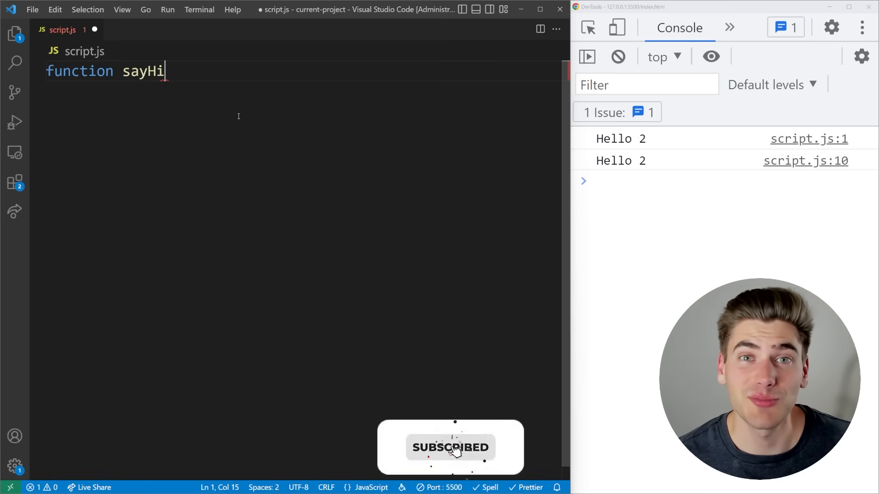
type("() {")
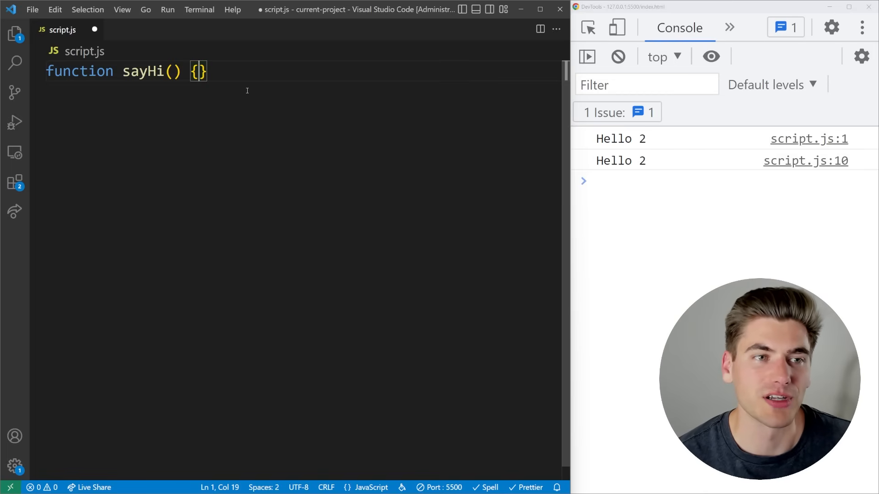
key("Enter")
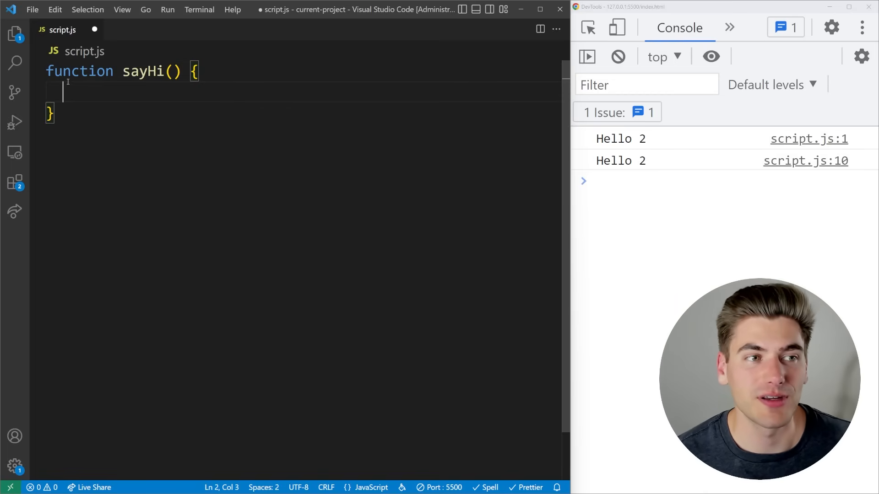
Fill sayHi's body with console.log("Hi") and select the sayHi name
double_click(142, 71)
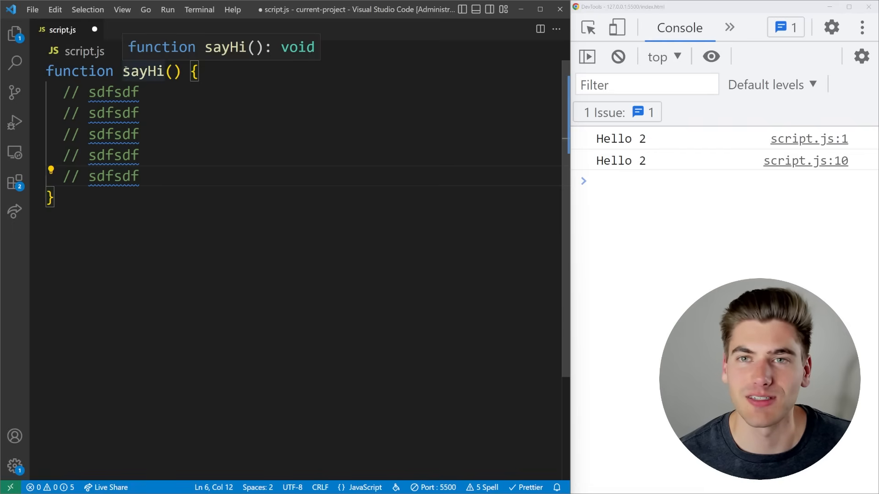
type("c")
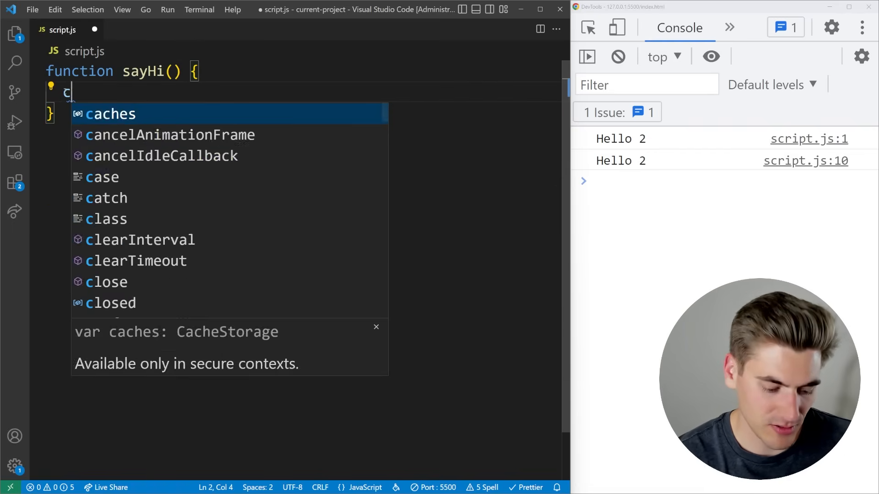
type("onsole.log(\"Hi\")")
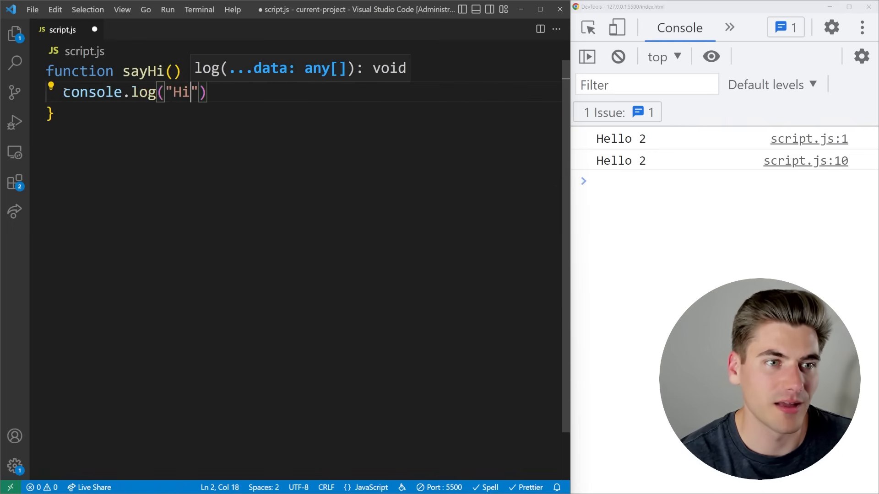
left_click(617, 56)
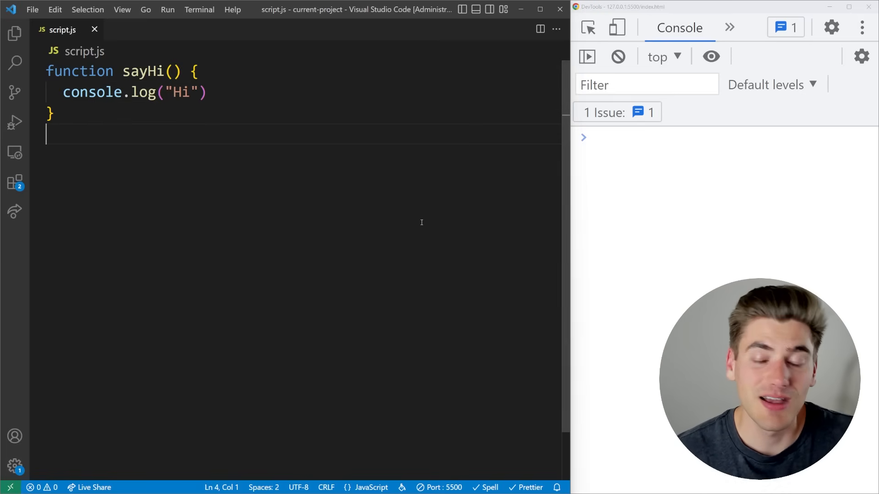
mouse_move(15, 92)
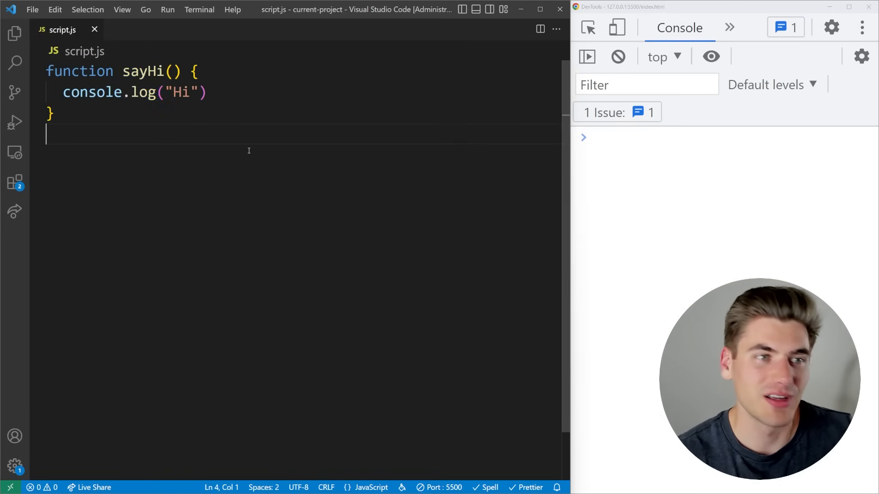
mouse_move(223, 153)
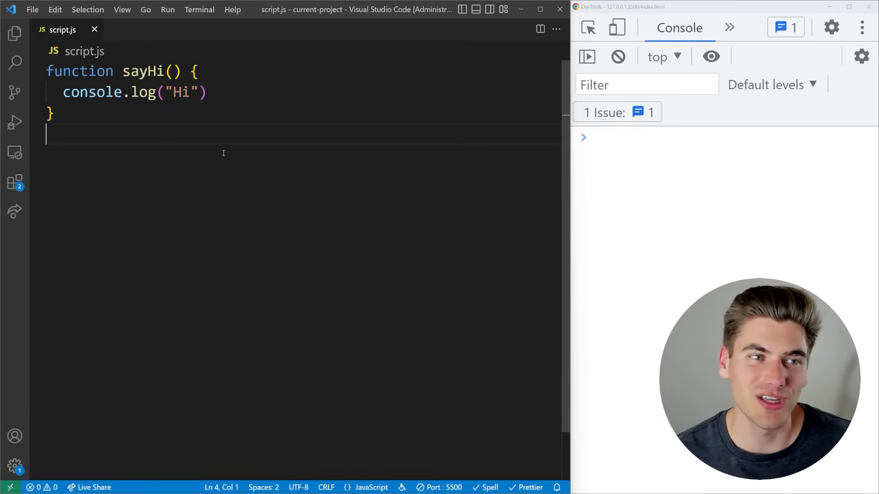
double_click(139, 71)
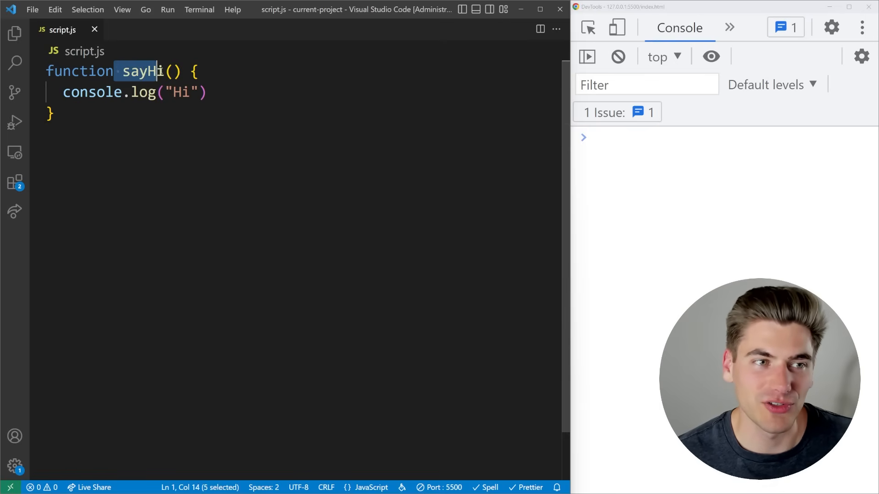
key("shift+Right")
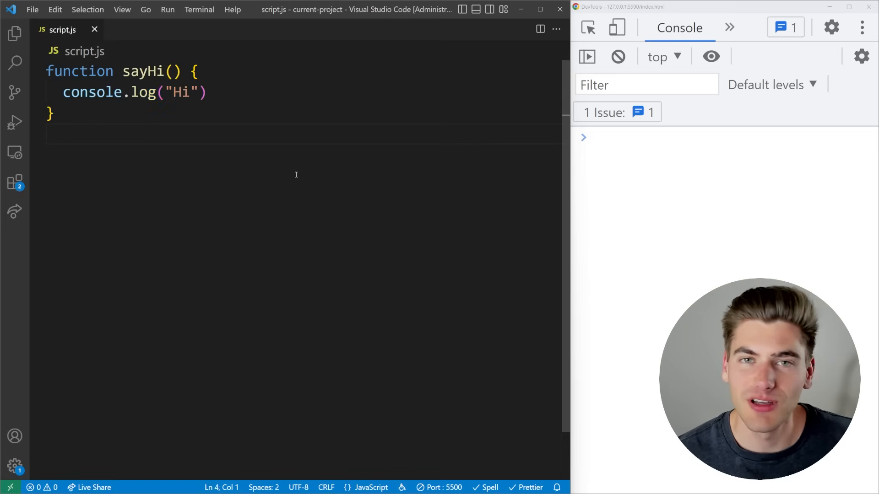
Add a sayHi() call below the function and save so Hi logs
key("Enter")
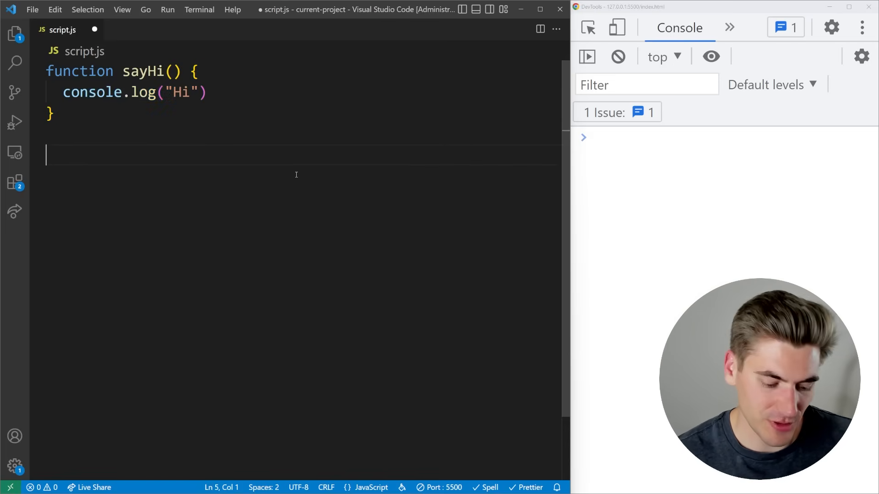
type("sayHi")
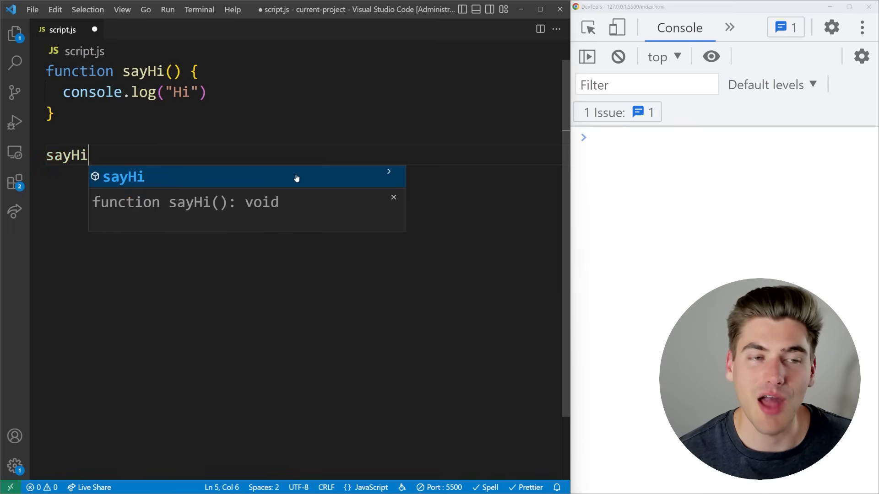
key("Tab")
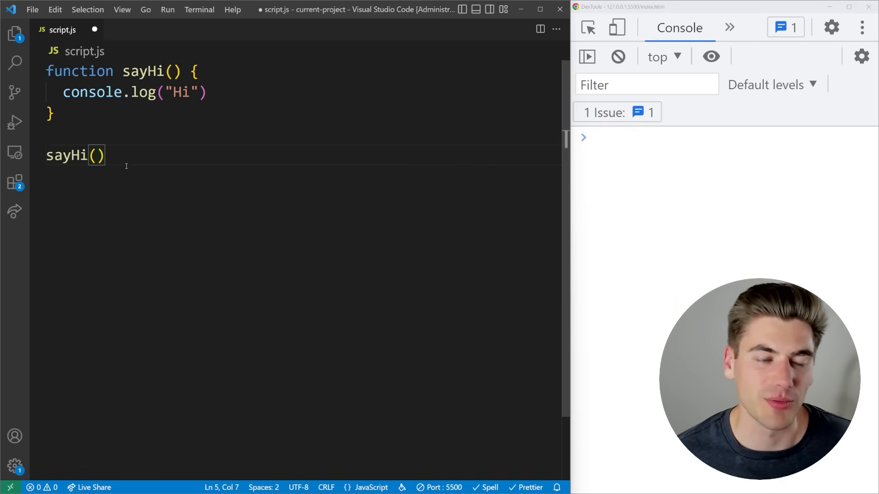
key("ctrl+s")
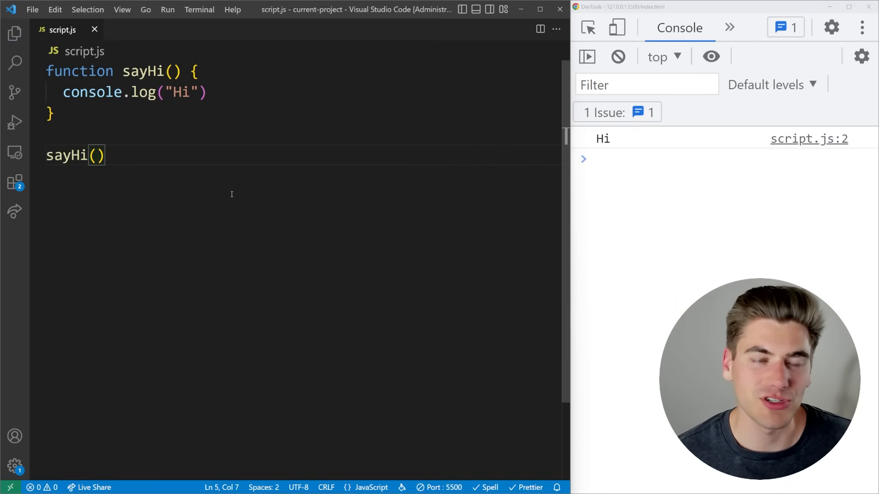
mouse_move(79, 113)
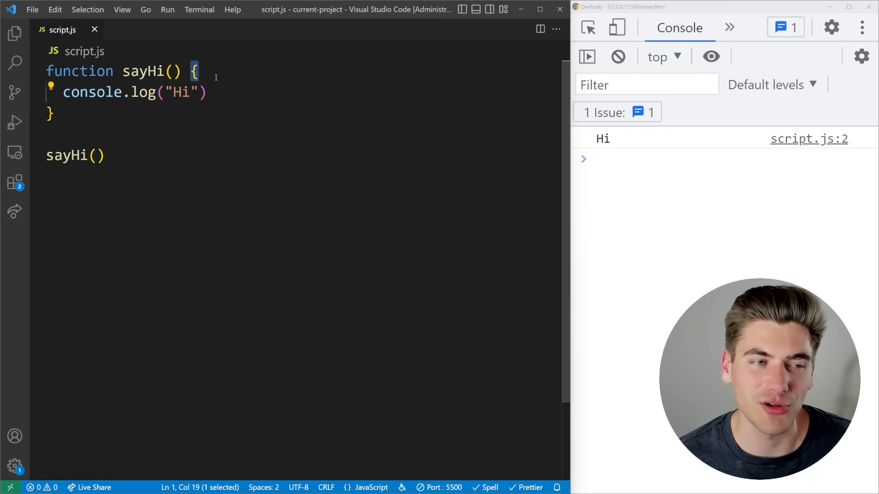
Rewrite the sayHi function to log "Hello" and "Bye"
left_click_drag(198, 72, 54, 115)
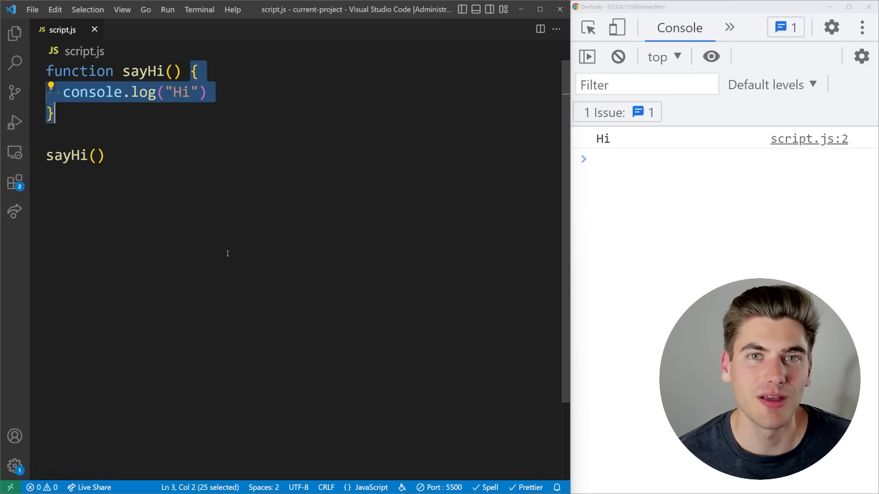
type("sayHi()")
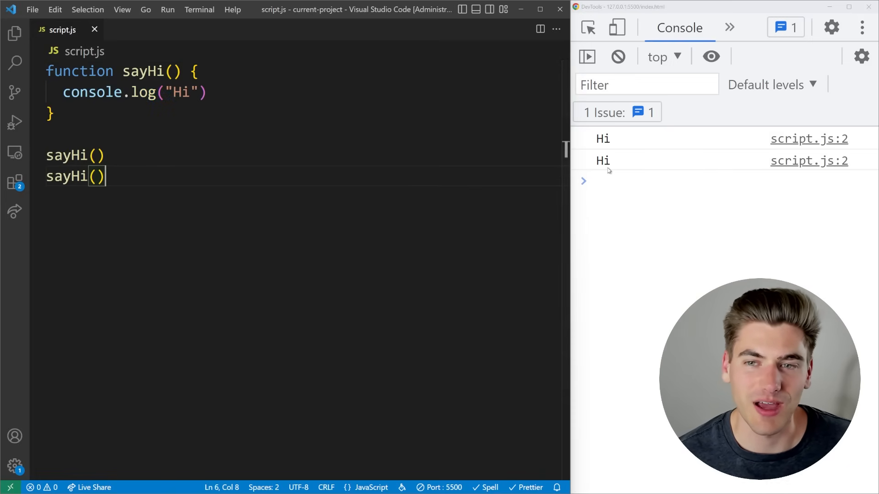
type("Hello")
type("console.log(\"Bye\")")
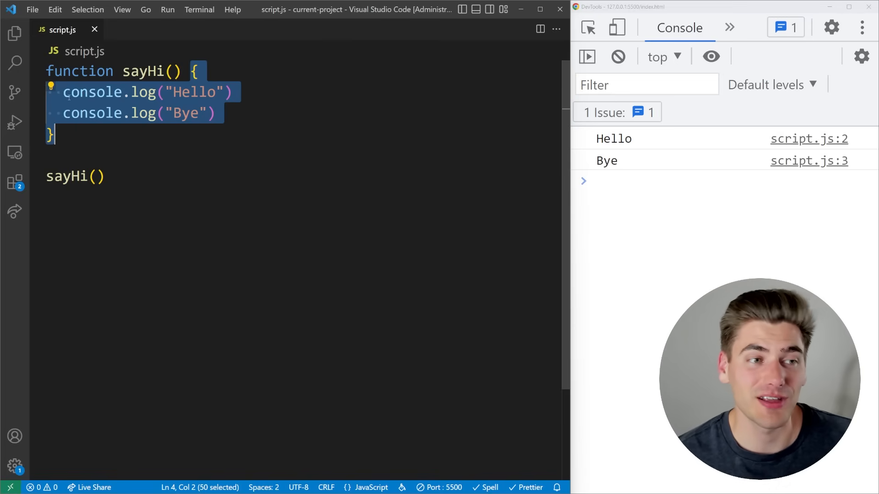
Delete the old code and declare function sum(a, b)
key("Delete")
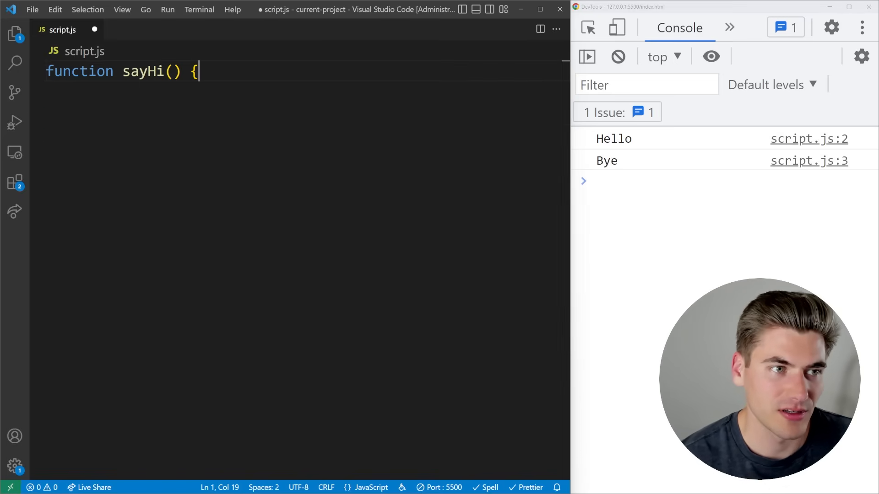
type("s")
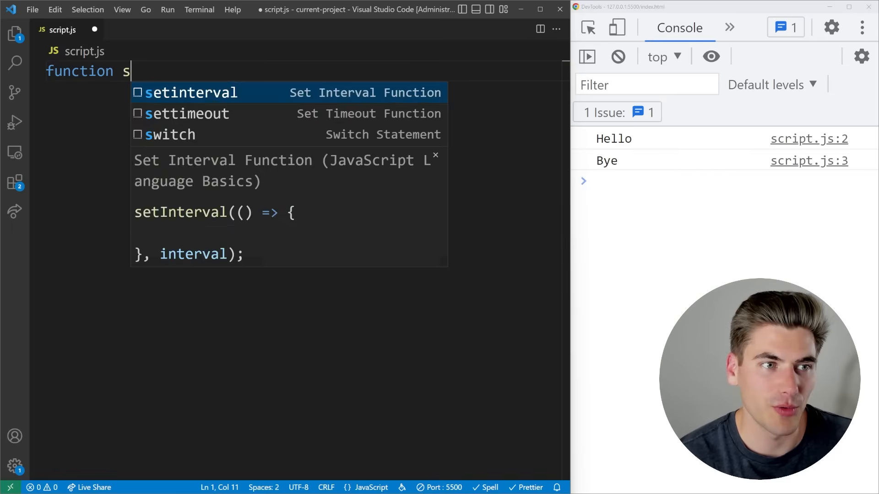
type("um()")
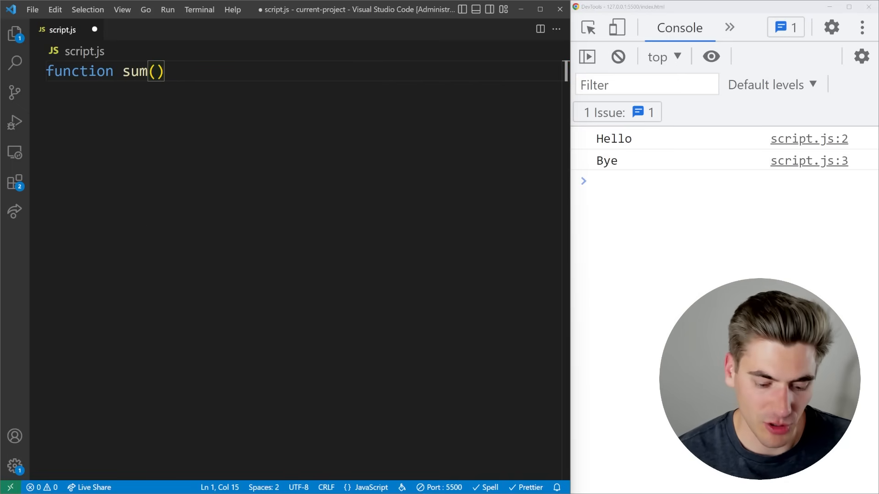
type("{")
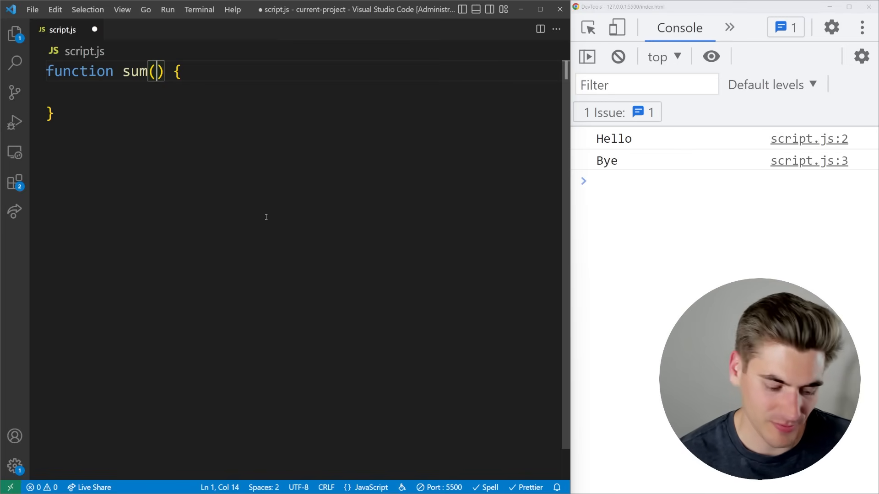
type("a")
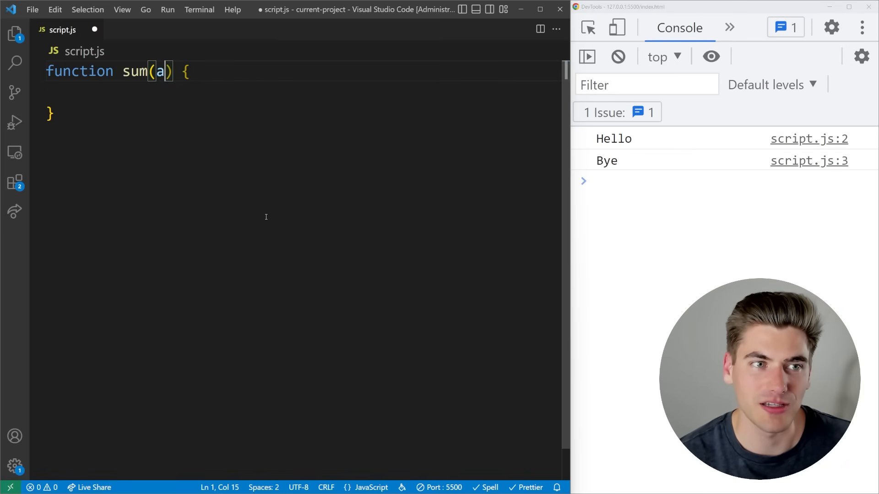
type(", b")
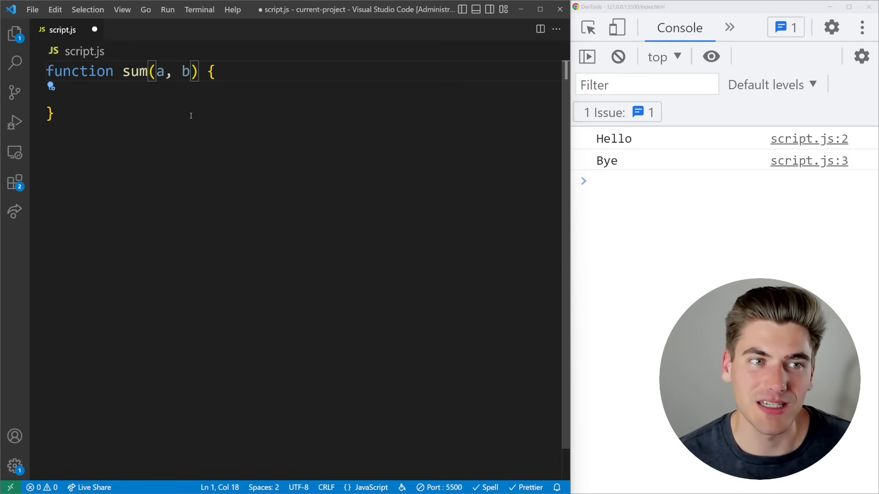
left_click_drag(194, 71, 162, 72)
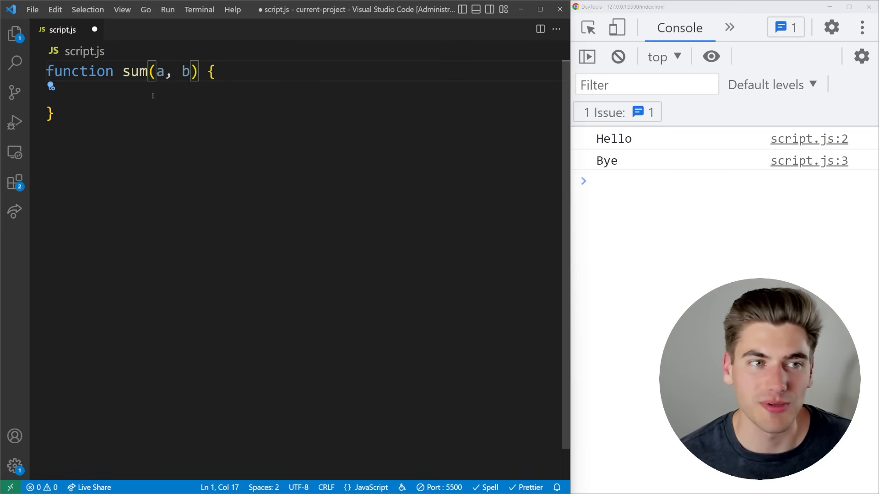
Give sum the body console.log(a + b) and call sum(1, 2)
double_click(159, 72)
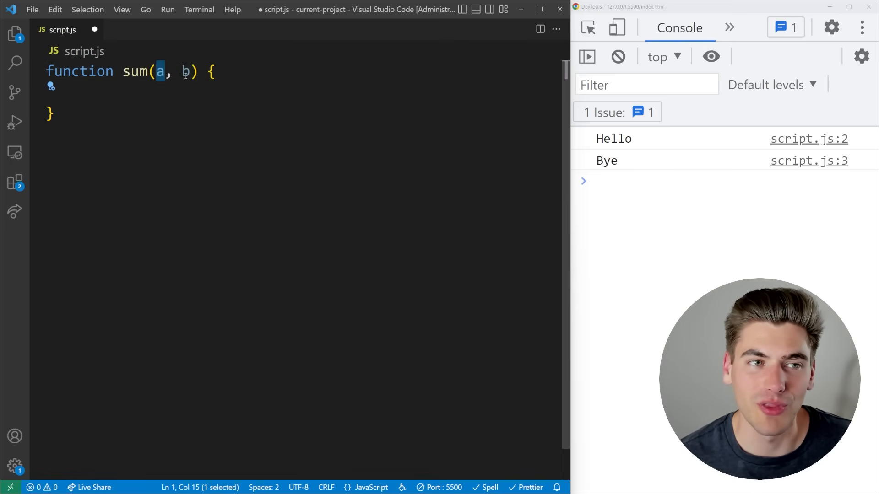
type("console.log(a + b")
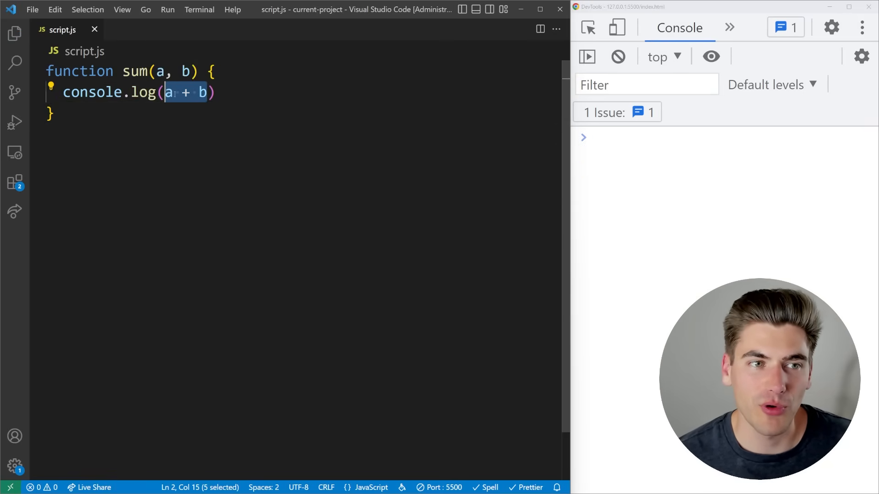
key("Delete")
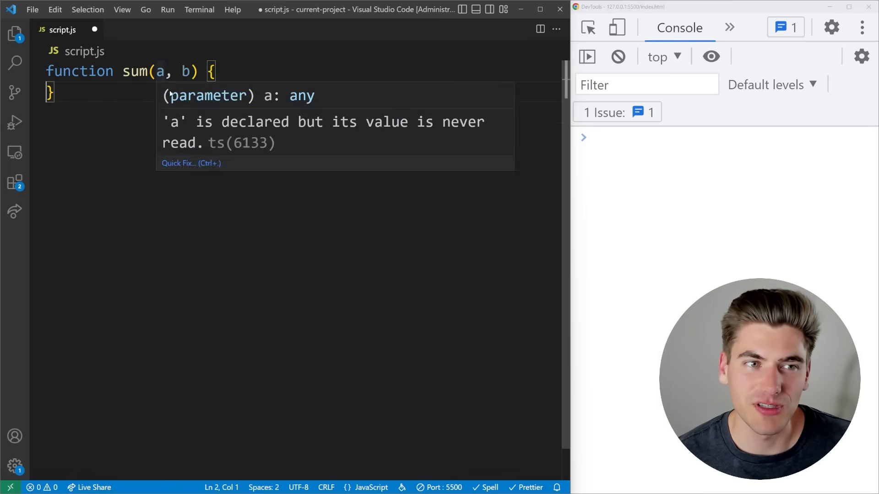
type("console.log(a + b)")
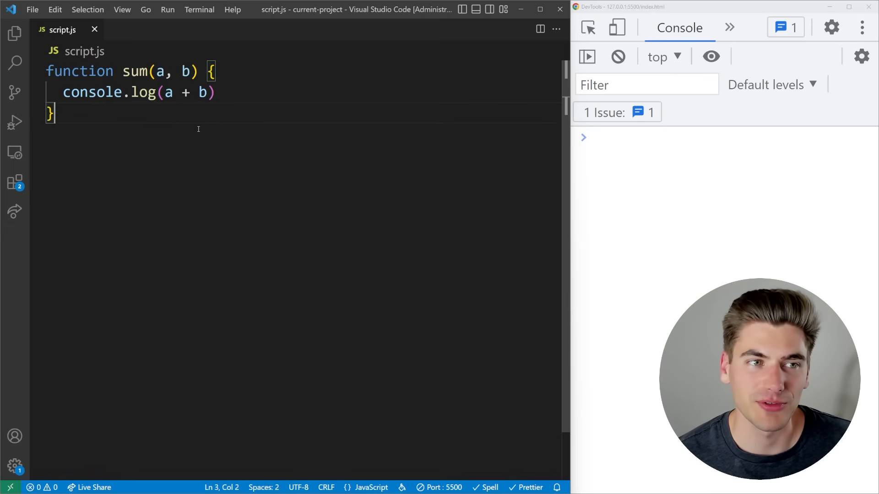
type("sum(")
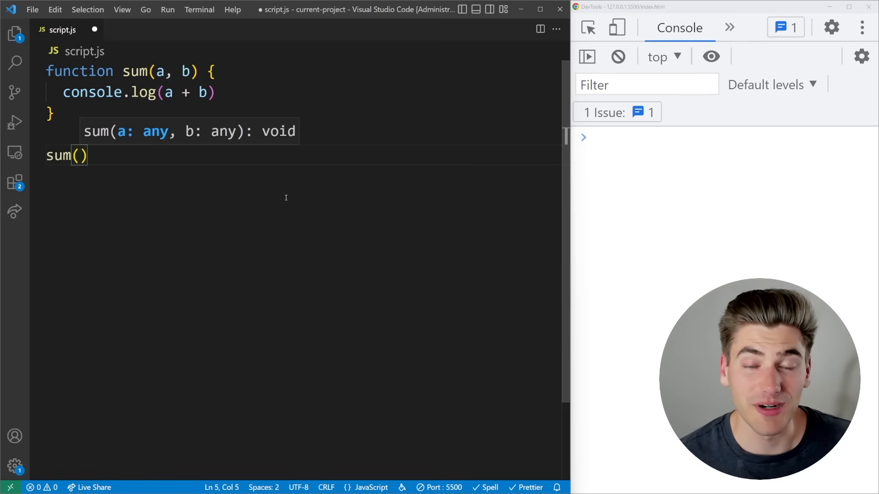
type("1, 2")
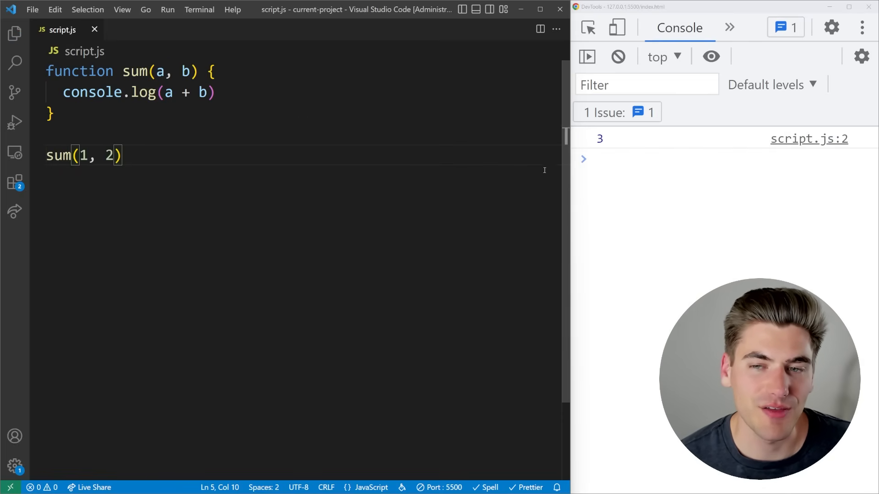
left_click(173, 92)
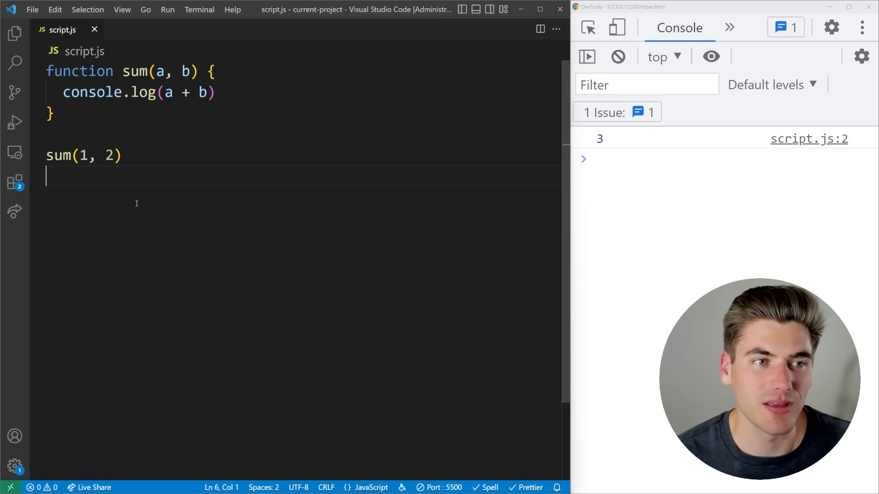
Add a console.log(a) line and a const a = 1 declaration inside sum
double_click(83, 156)
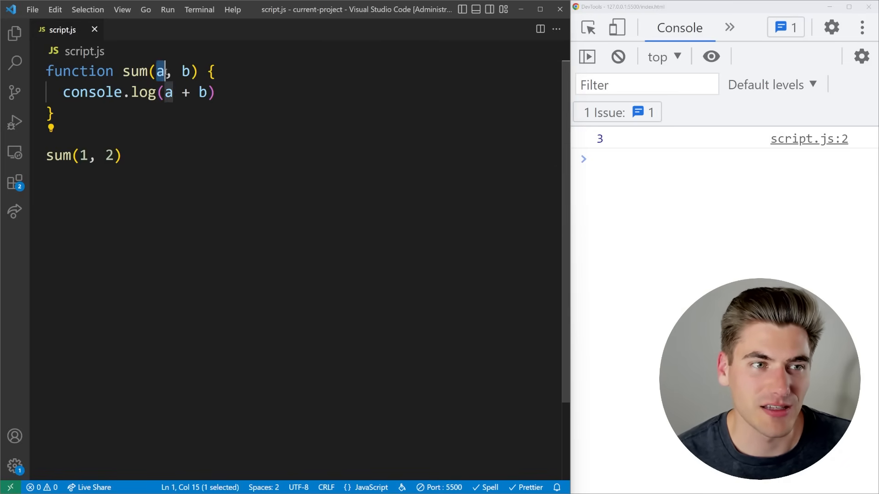
type("co")
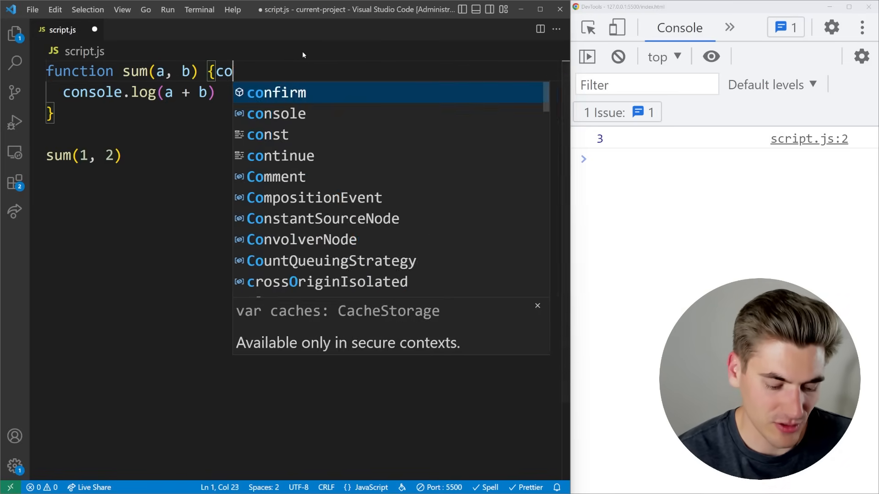
type("nsole.log(a")
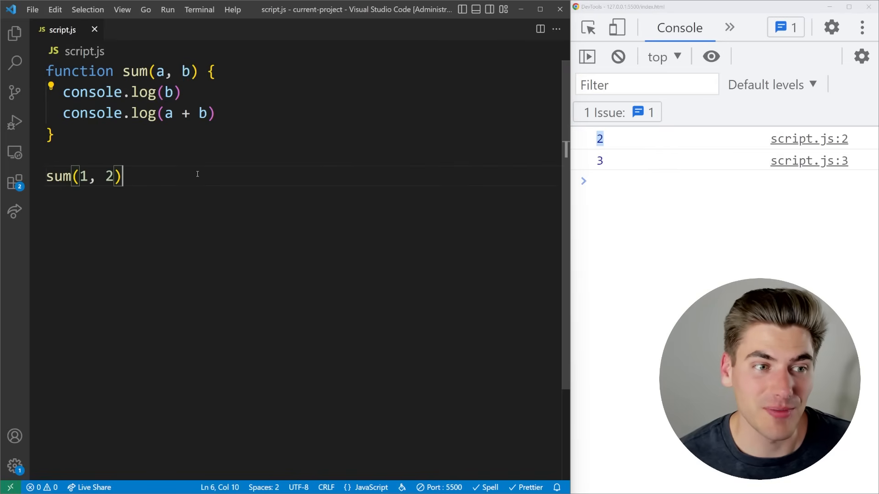
type("const")
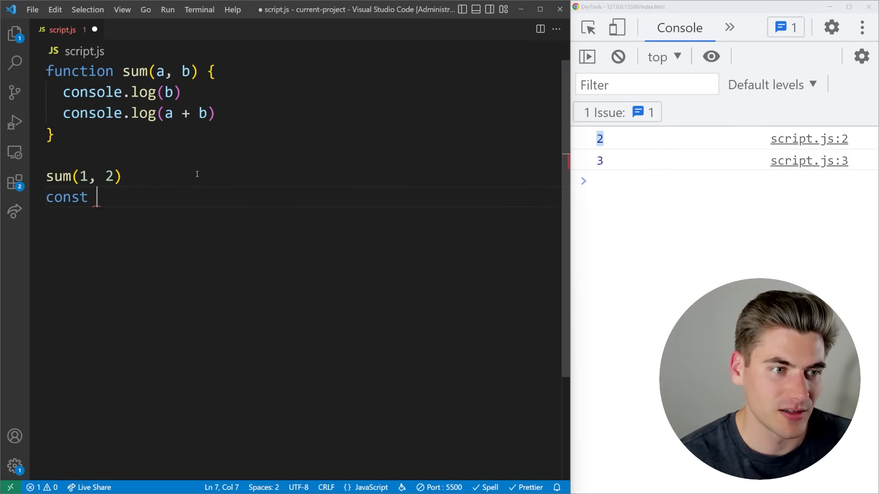
type("a = 1")
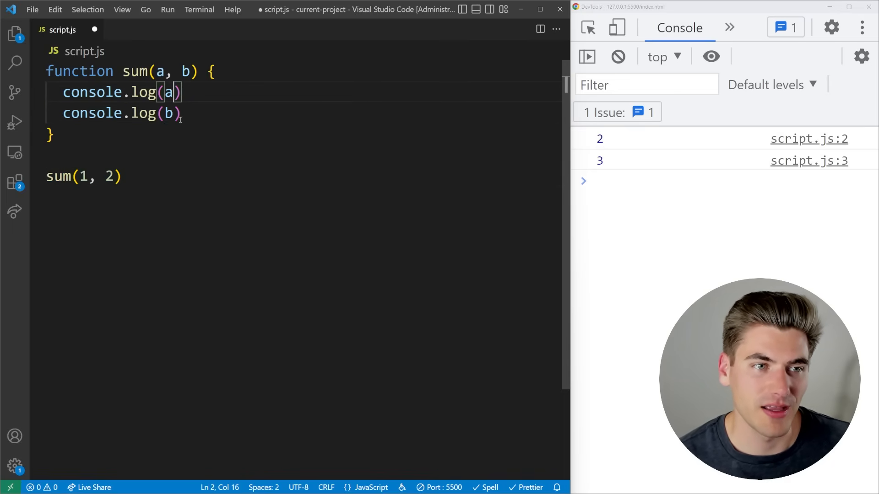
Save, then remove the arguments from the sum call so it logs undefined
key("ctrl+s")
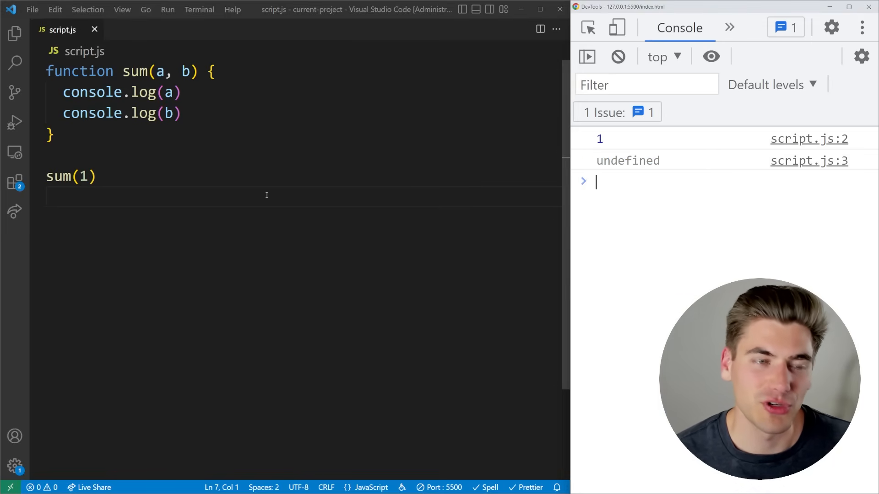
double_click(185, 72)
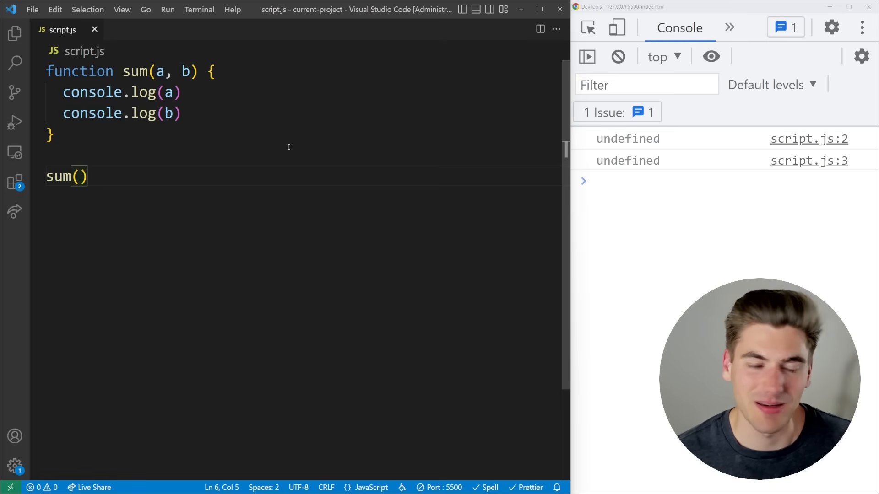
mouse_move(294, 128)
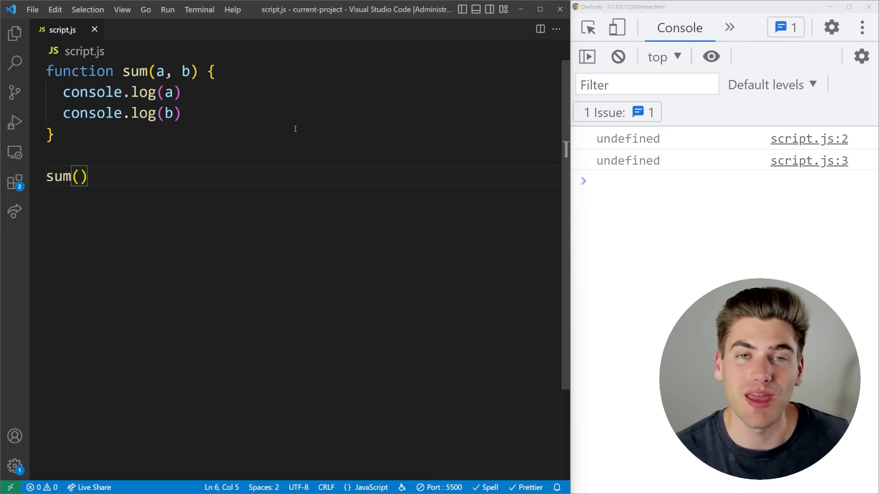
left_click_drag(167, 71, 189, 71)
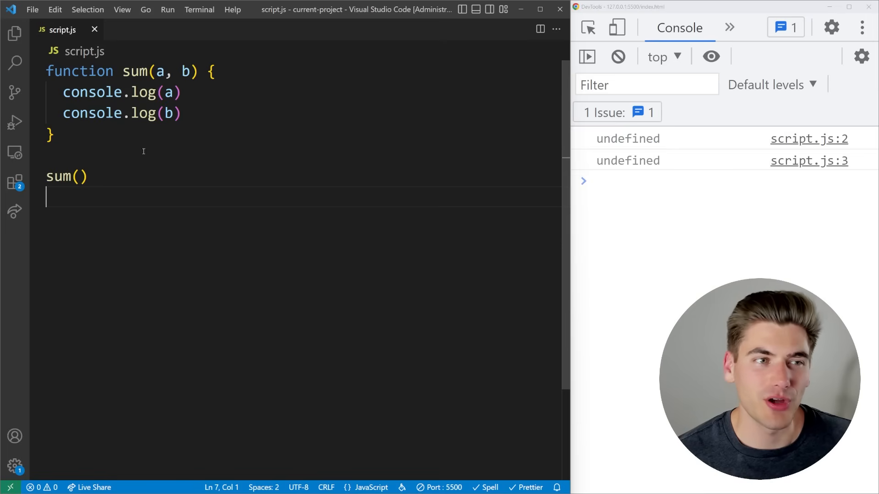
left_click_drag(62, 92, 182, 113)
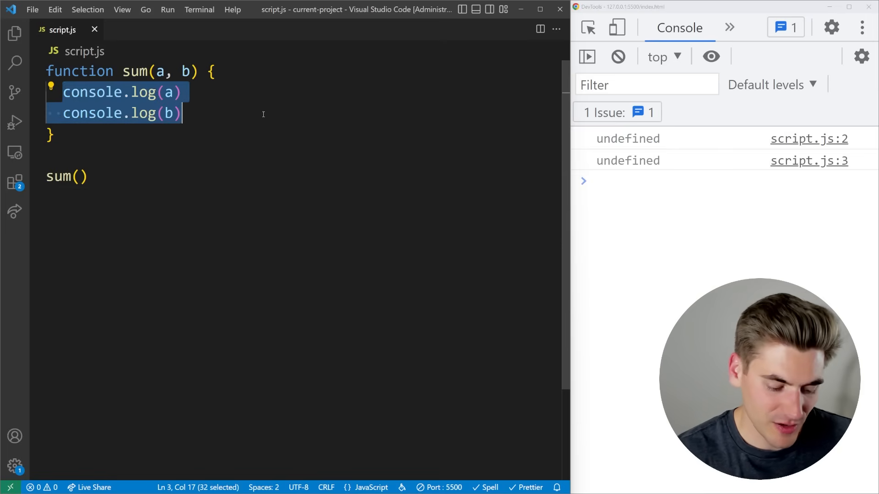
Make sum return a + b and call sum(1, 2)
type("a + b")
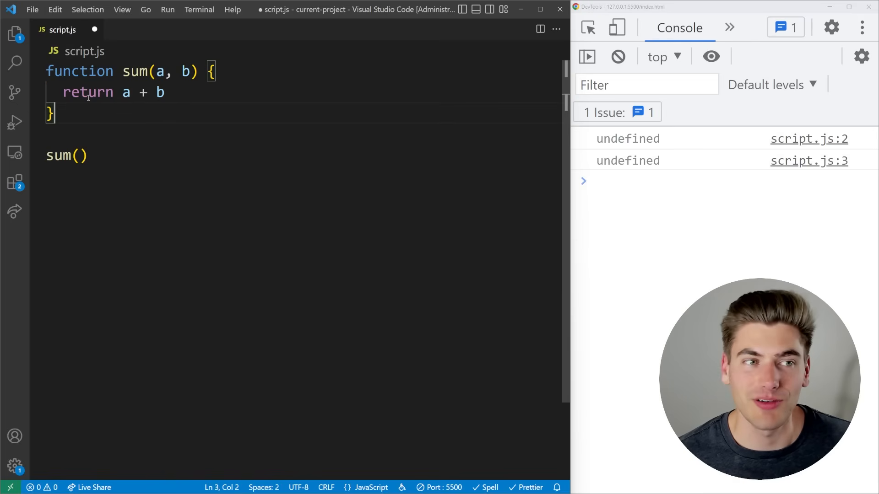
left_click_drag(120, 92, 165, 92)
type("c")
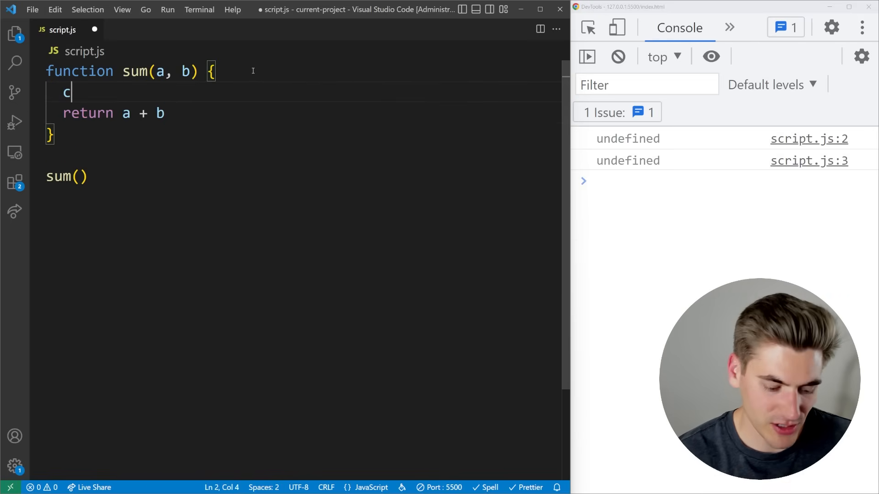
type("onst sum")
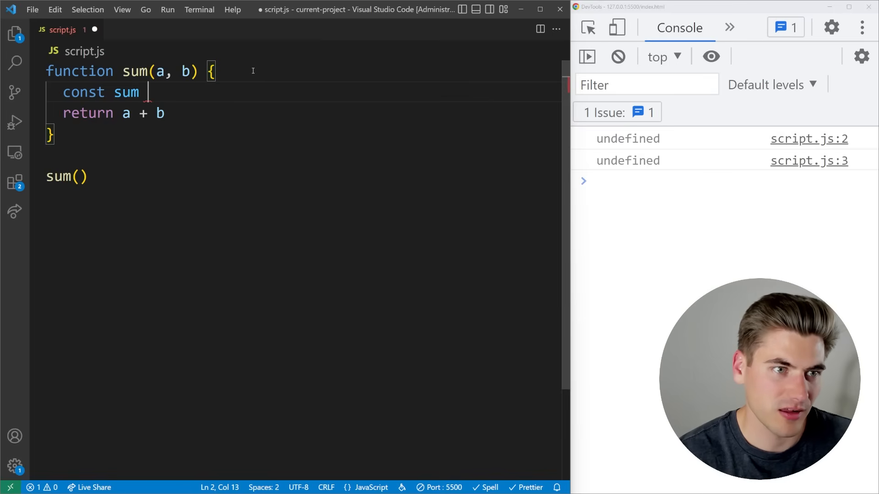
type("= a + b")
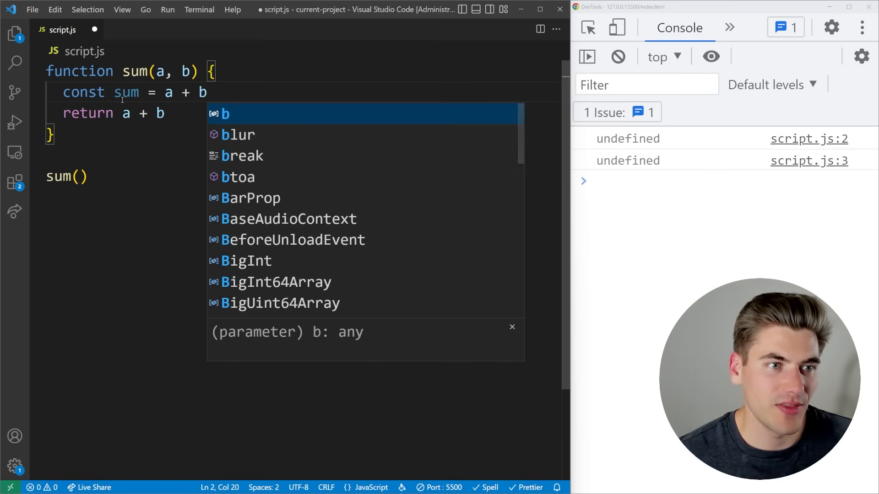
type("sum")
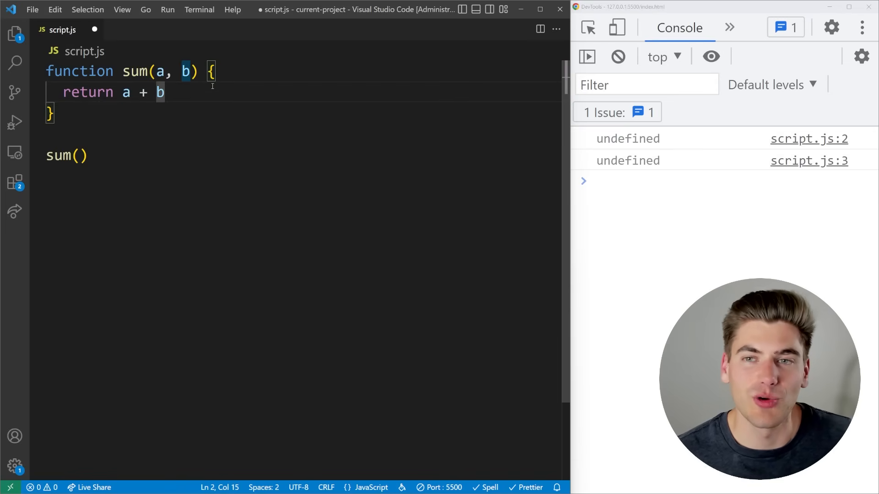
type("1, 2")
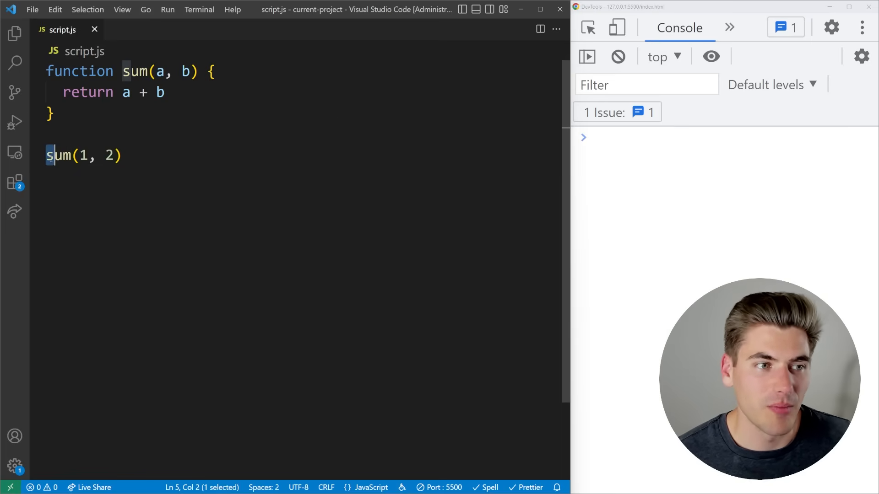
Store sum(1, 2) in const value and log value
type("const")
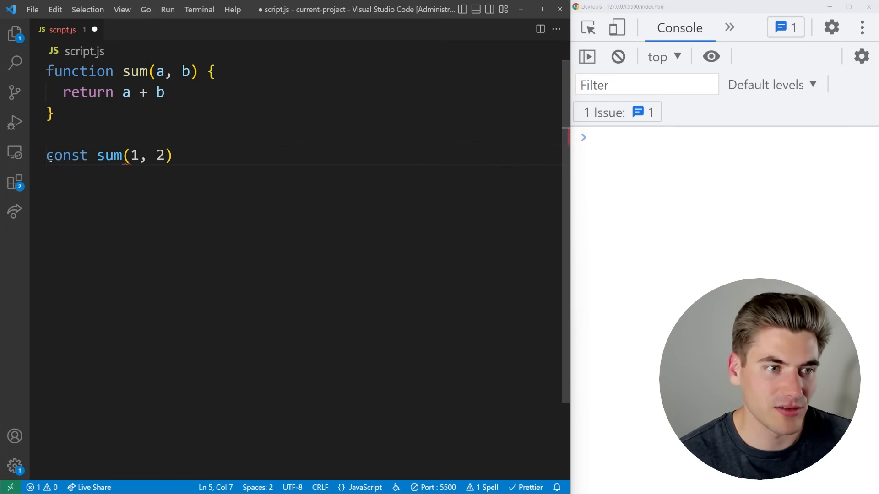
type("Value =sum")
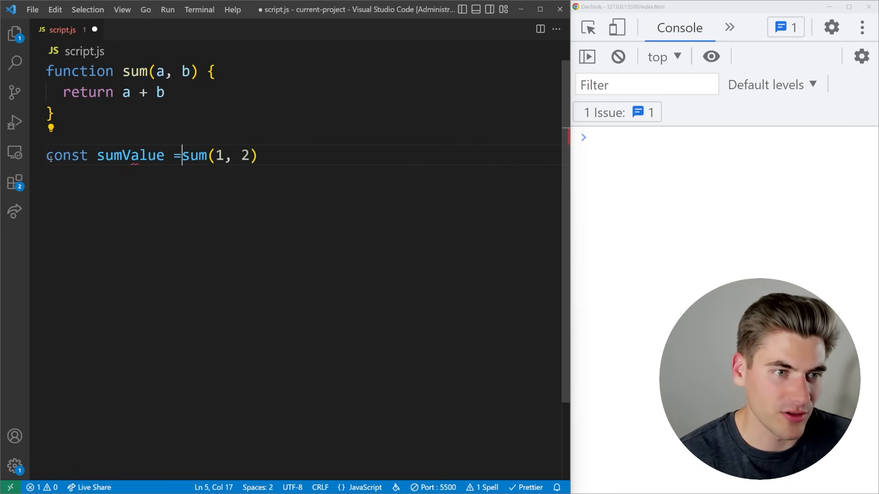
type("vaie")
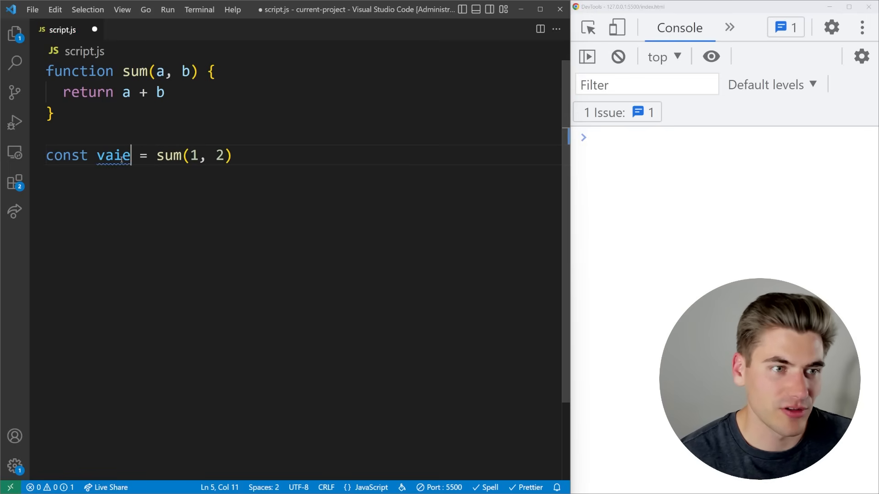
type("console.log(value")
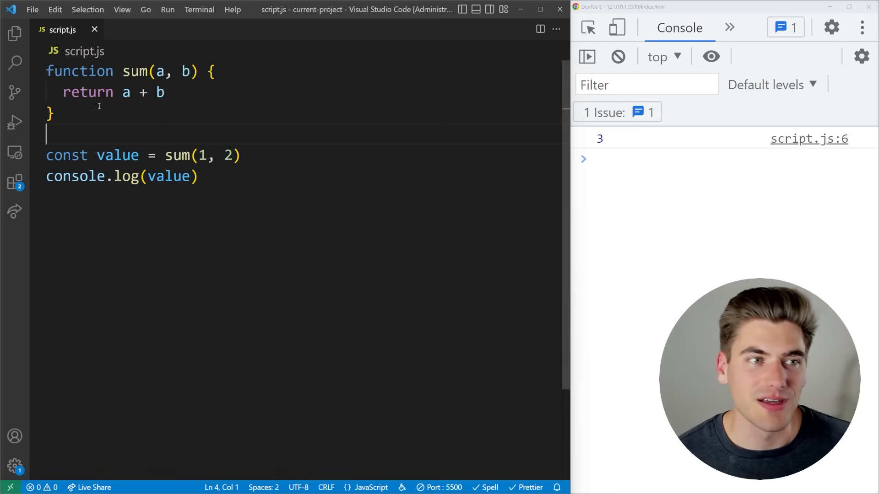
double_click(87, 92)
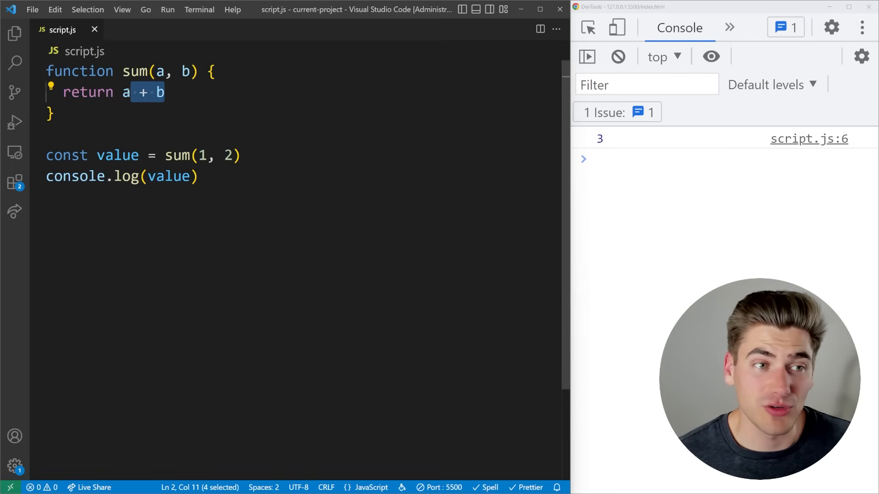
double_click(118, 155)
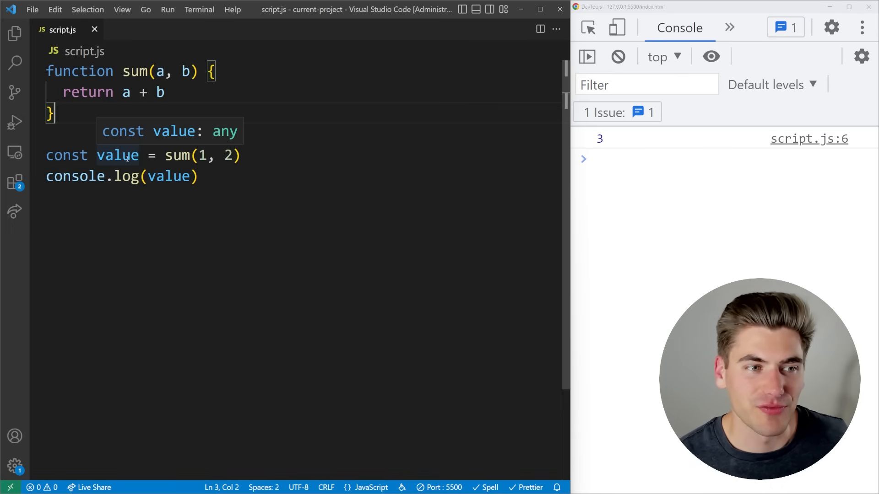
left_click_drag(47, 156, 240, 155)
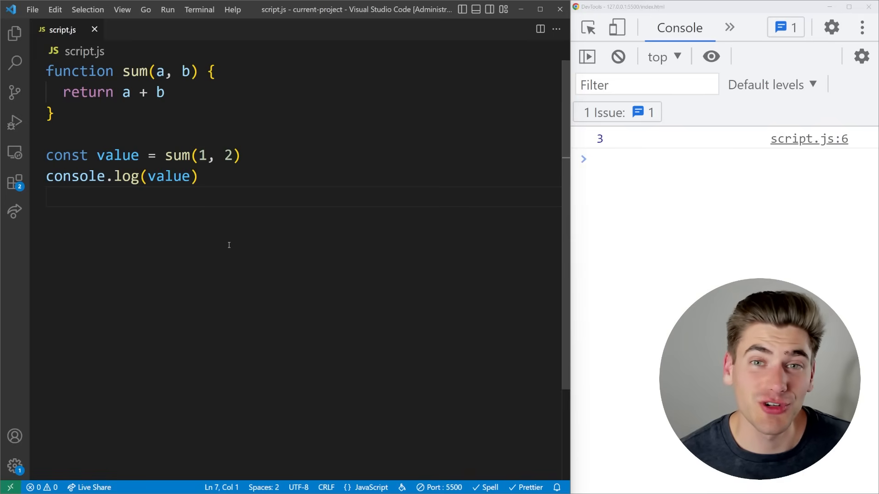
Insert console.log("Never will run") on a new line after return a + b
double_click(159, 92)
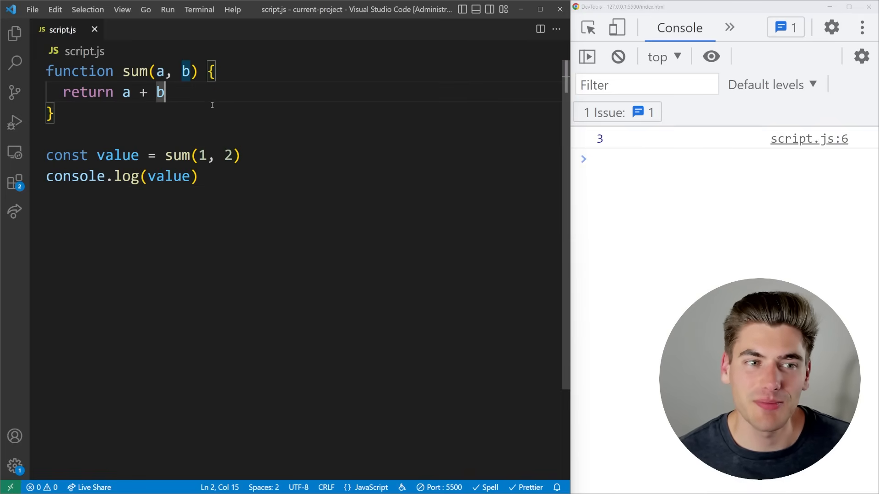
type("console.log(")
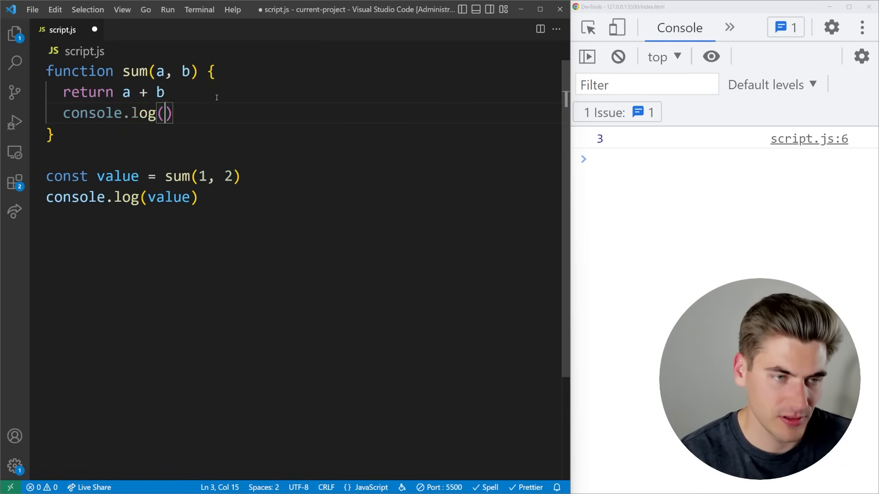
type("\"Never will \"")
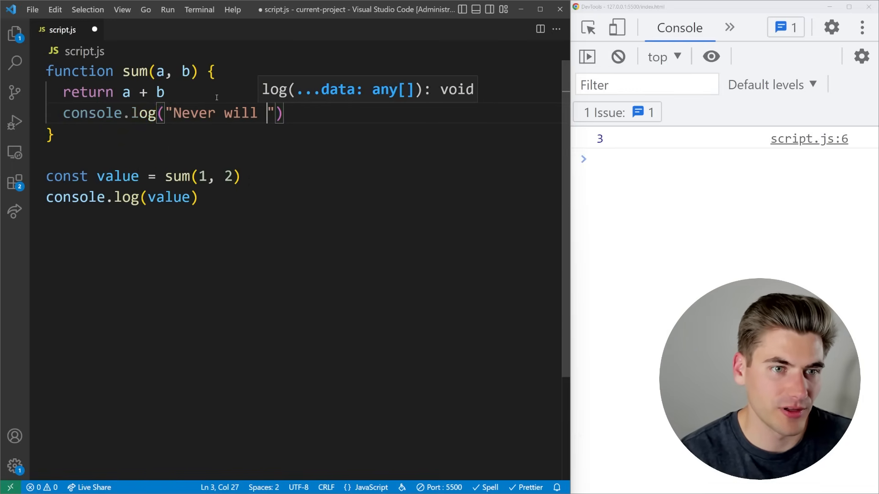
type("run")
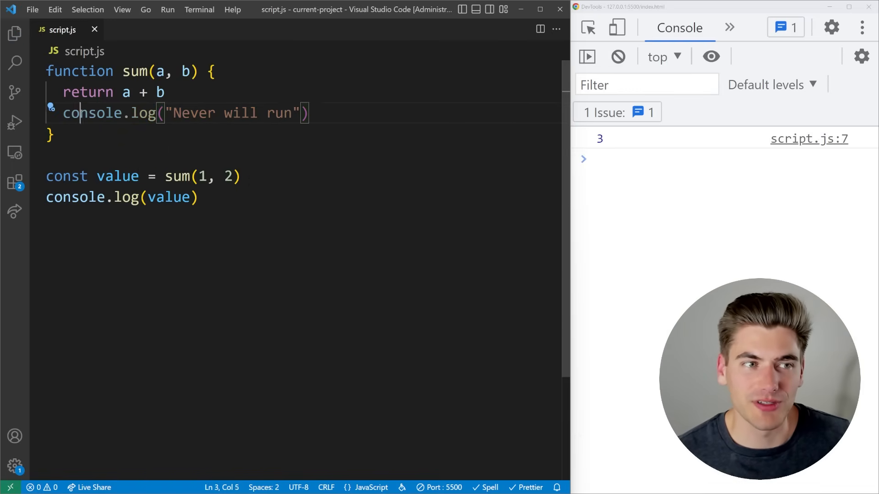
left_click_drag(63, 113, 301, 113)
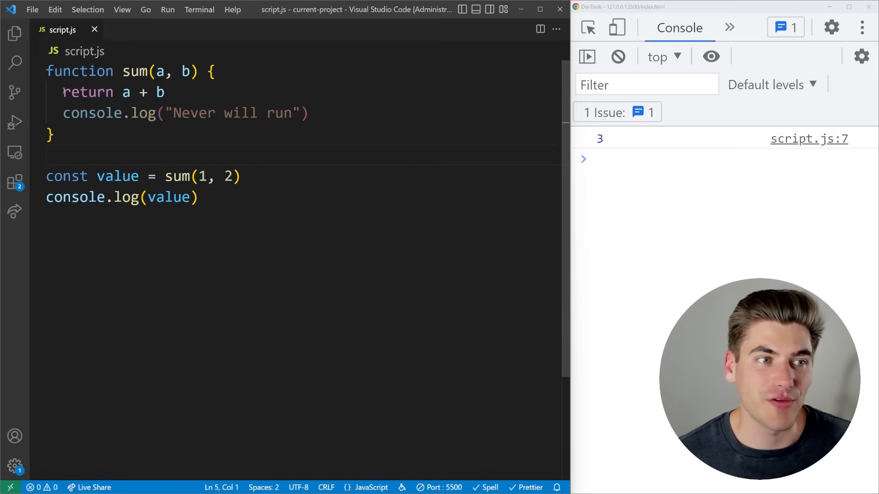
double_click(88, 92)
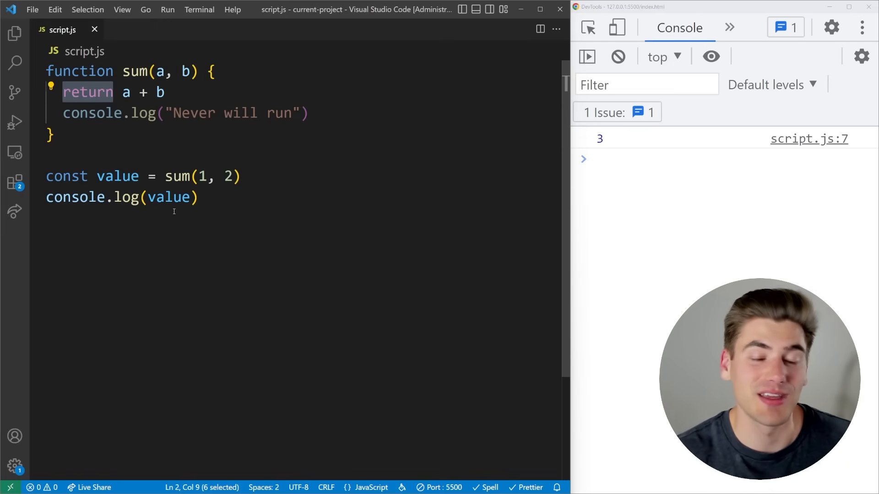
left_click(220, 219)
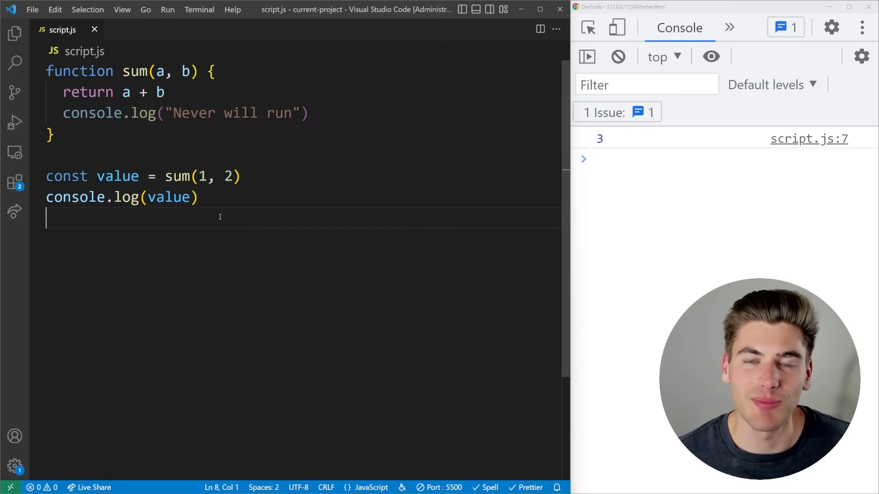
Cut everything and leave only console.log("Hi") in script.js
type("x")
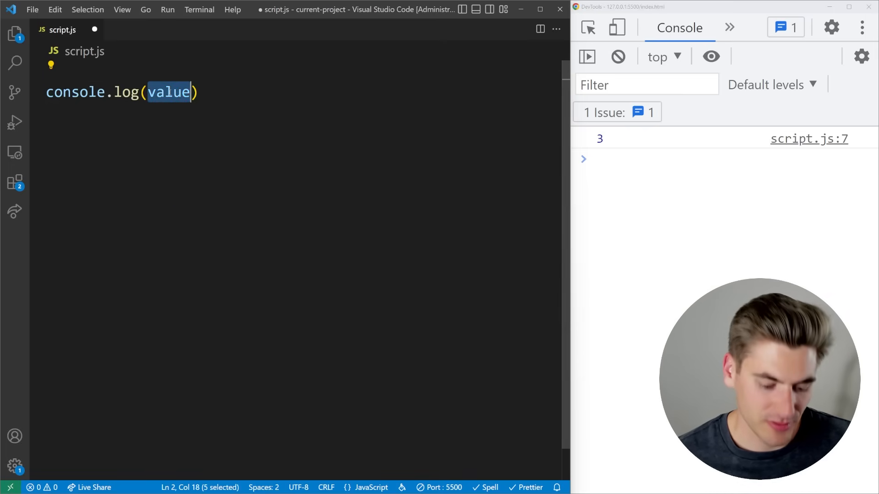
type("\"Hi\"")
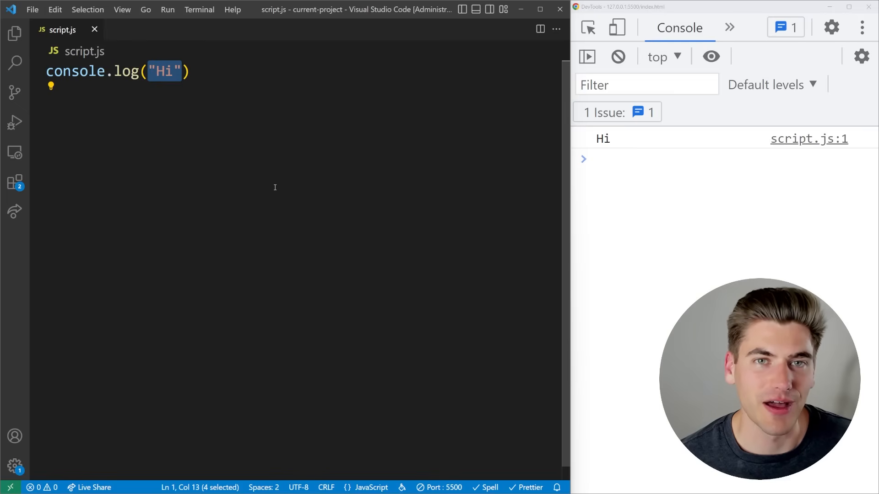
mouse_move(276, 187)
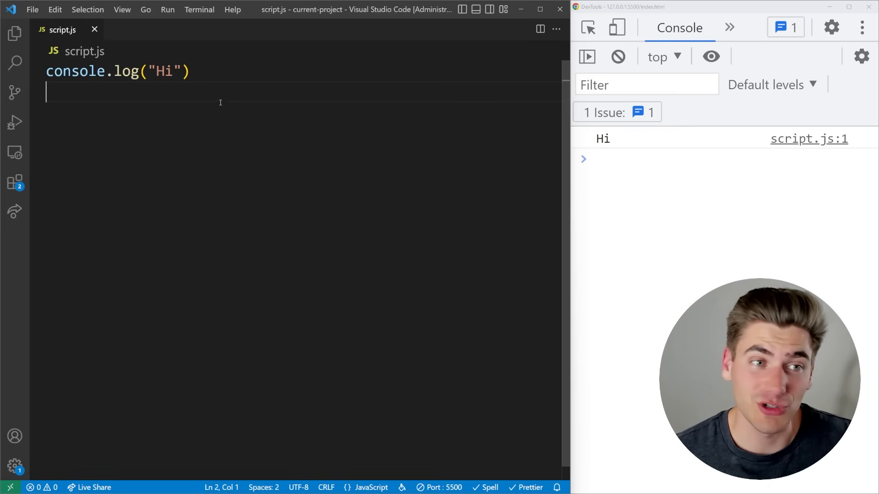
mouse_move(242, 172)
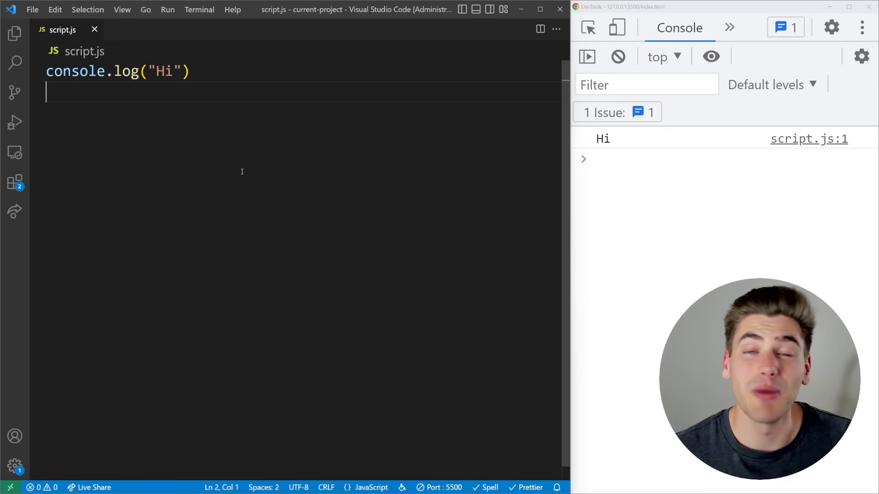